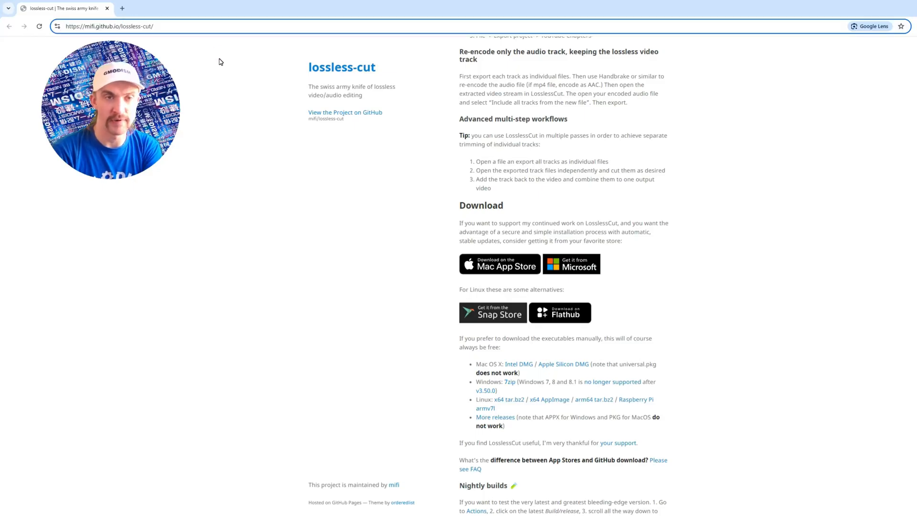
pyautogui.moveTo(235, 135)
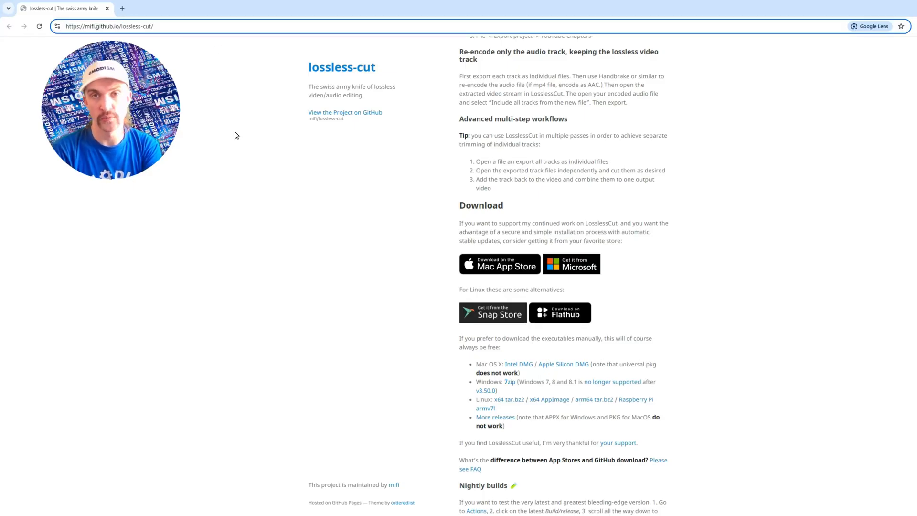
# - Download the LosslessCut Windows 7zip archive and save it into the install folder
pyautogui.scroll(-3)
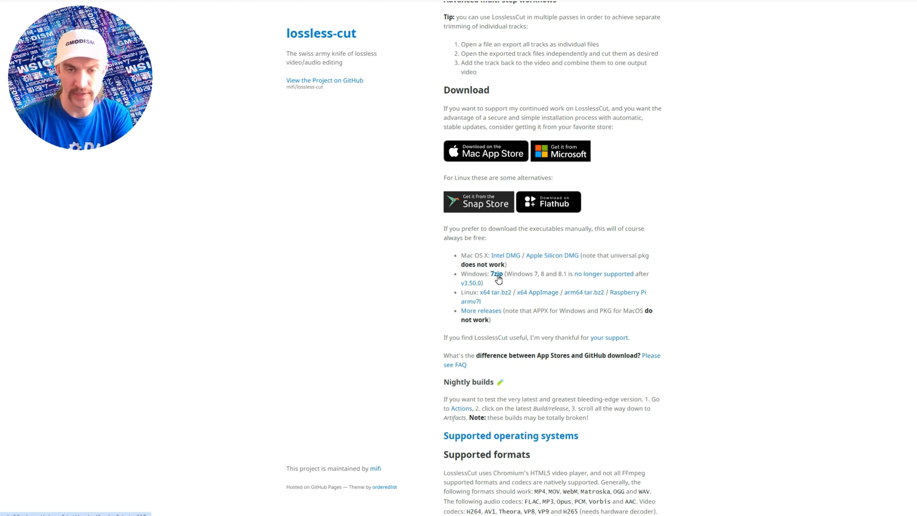
pyautogui.click(496, 274)
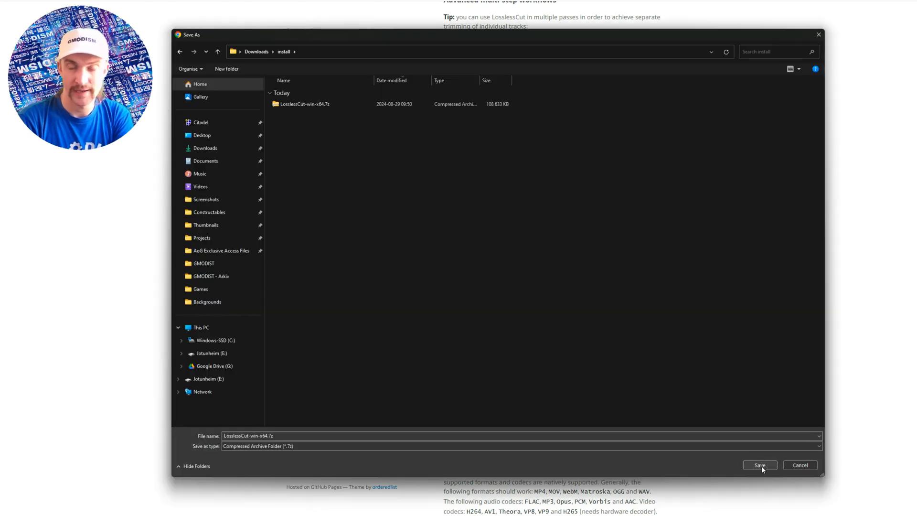
pyautogui.click(760, 465)
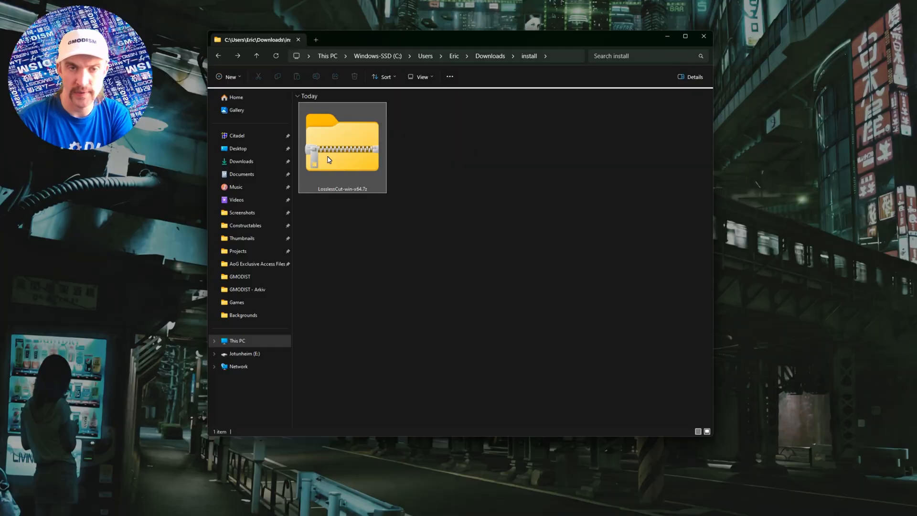
# - Extract the archive to its default LosslessCut-win-x64 folder and bring up the folder's actions
pyautogui.click(463, 77)
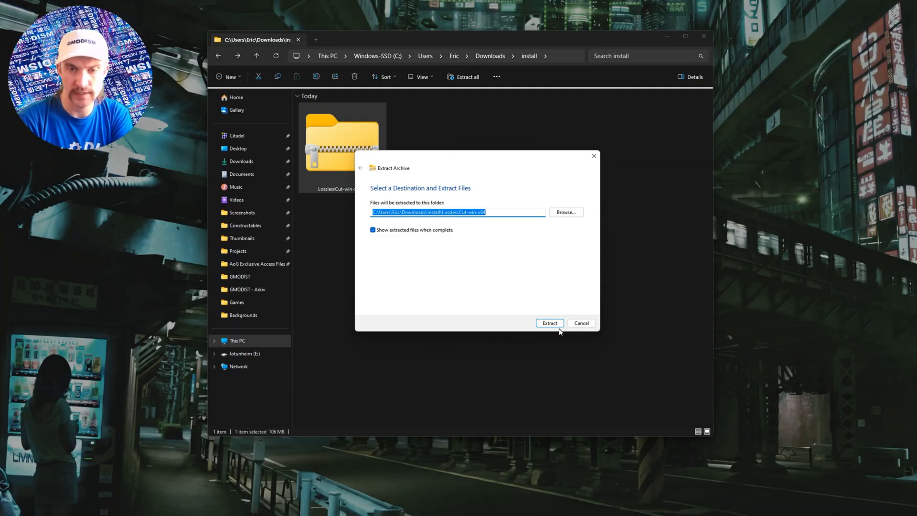
pyautogui.click(548, 323)
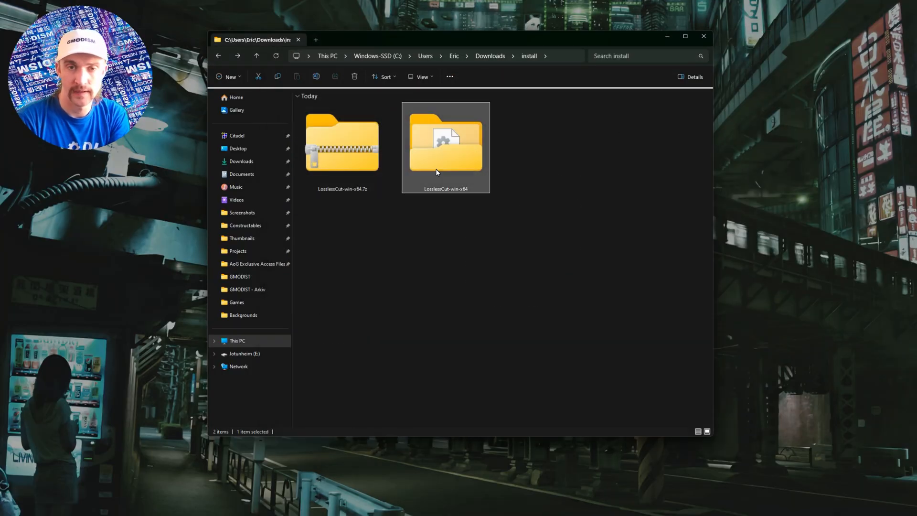
pyautogui.rightClick(447, 146)
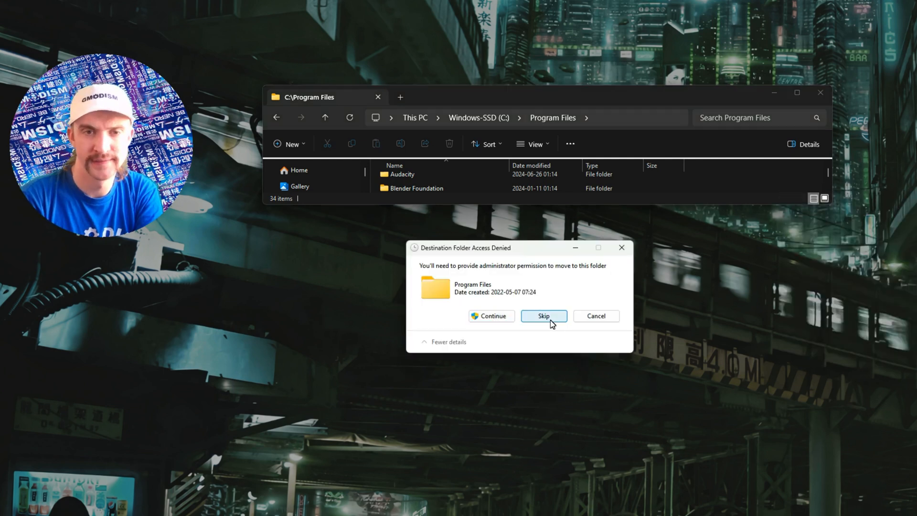
# - Grant administrator permission so the LosslessCut folder lands in Program Files
pyautogui.click(544, 316)
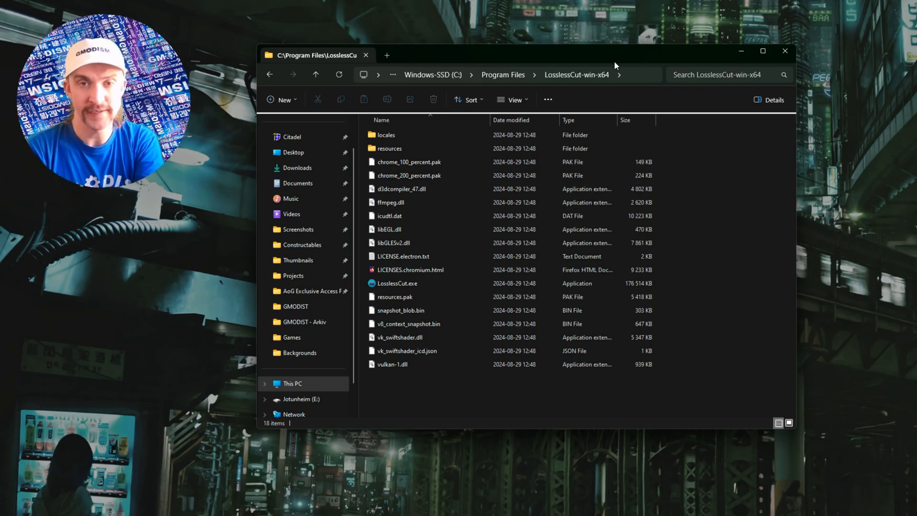
pyautogui.click(397, 283)
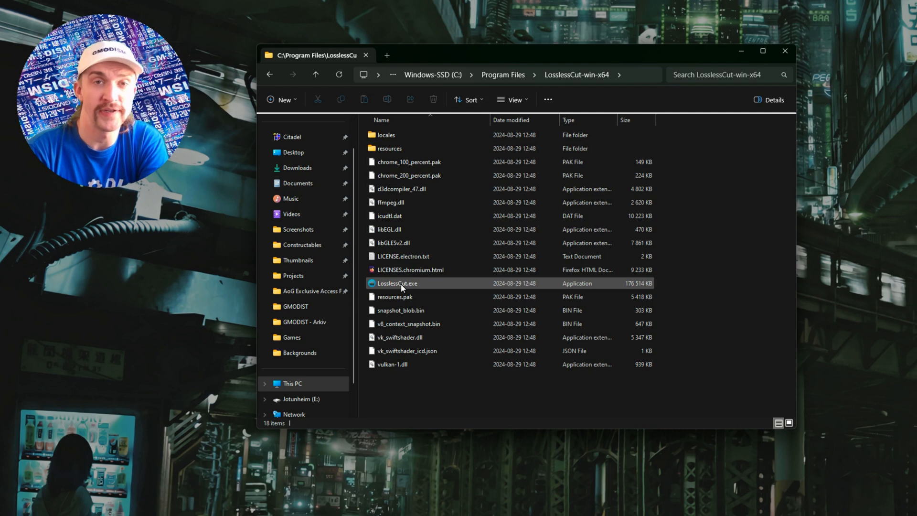
pyautogui.rightClick(396, 283)
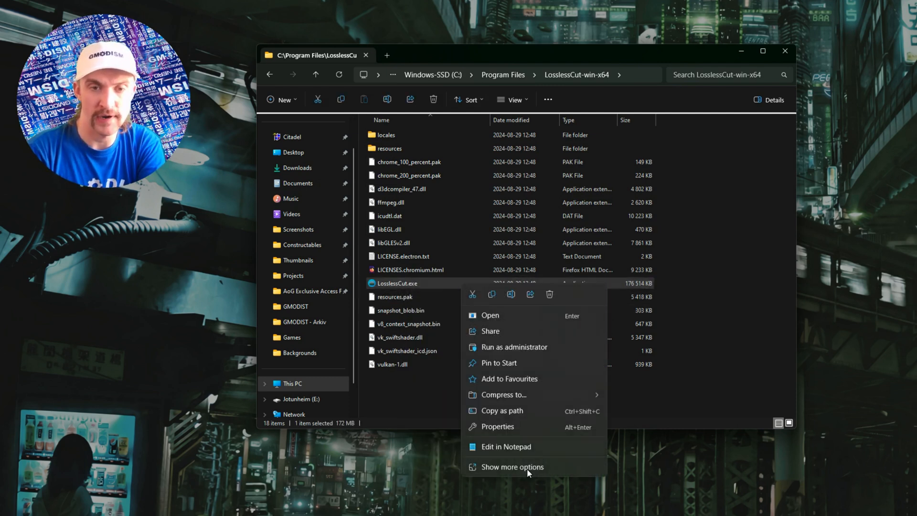
pyautogui.click(512, 467)
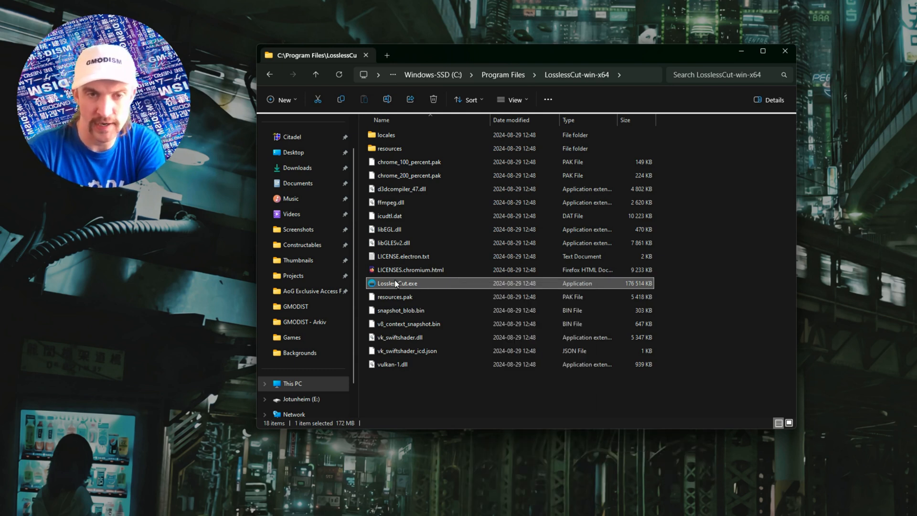
# - Pin LosslessCut.exe to the Start menu and launch it
pyautogui.rightClick(397, 283)
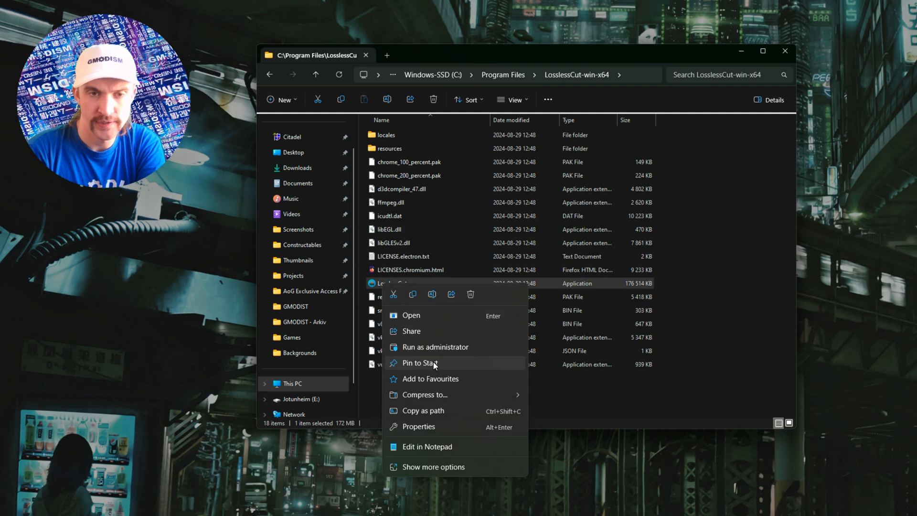
pyautogui.click(419, 363)
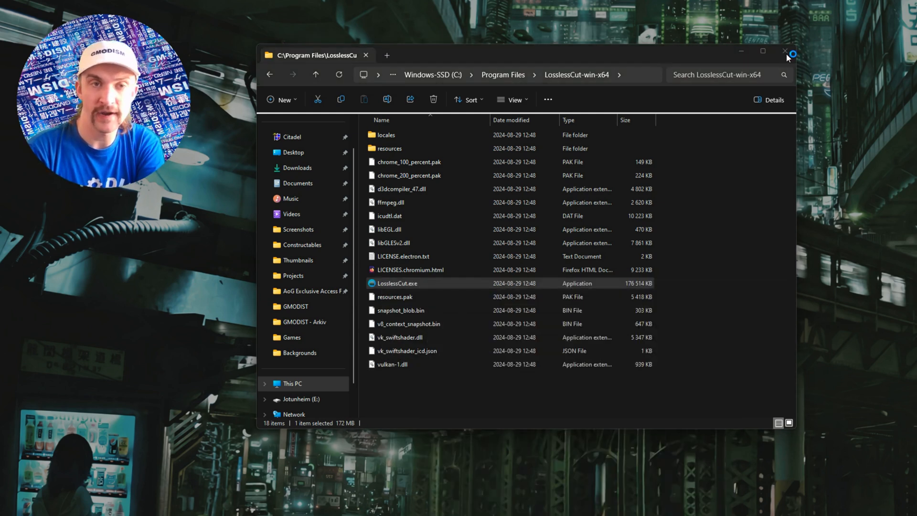
pyautogui.doubleClick(398, 283)
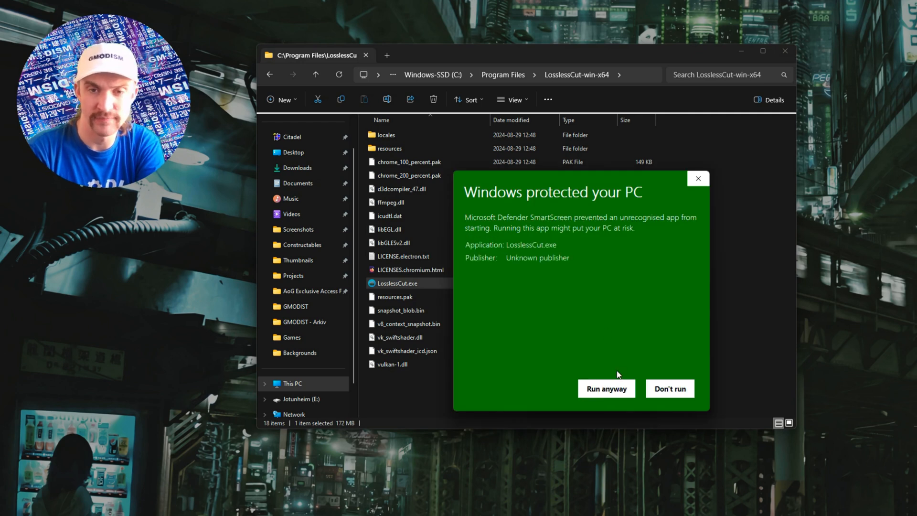
# - Run LosslessCut anyway past the SmartScreen unrecognised-app warning
pyautogui.click(606, 389)
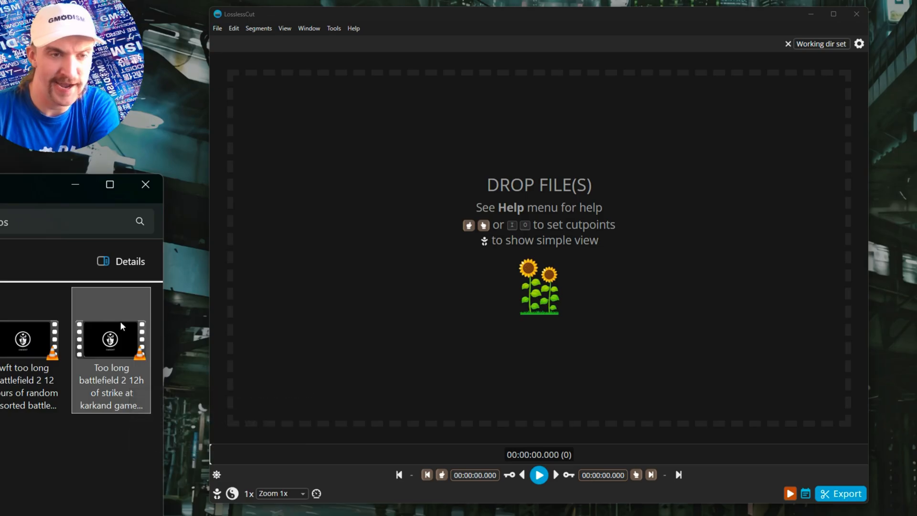
pyautogui.moveTo(111, 316)
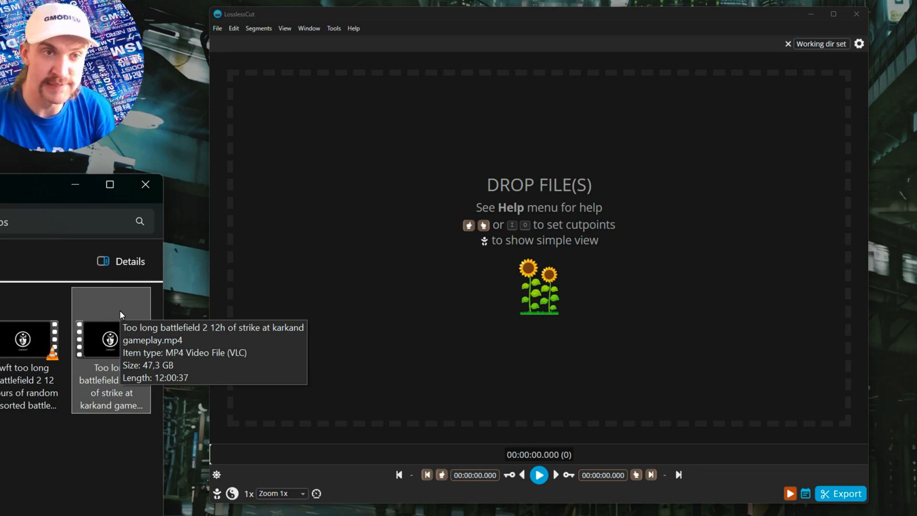
pyautogui.moveTo(123, 363)
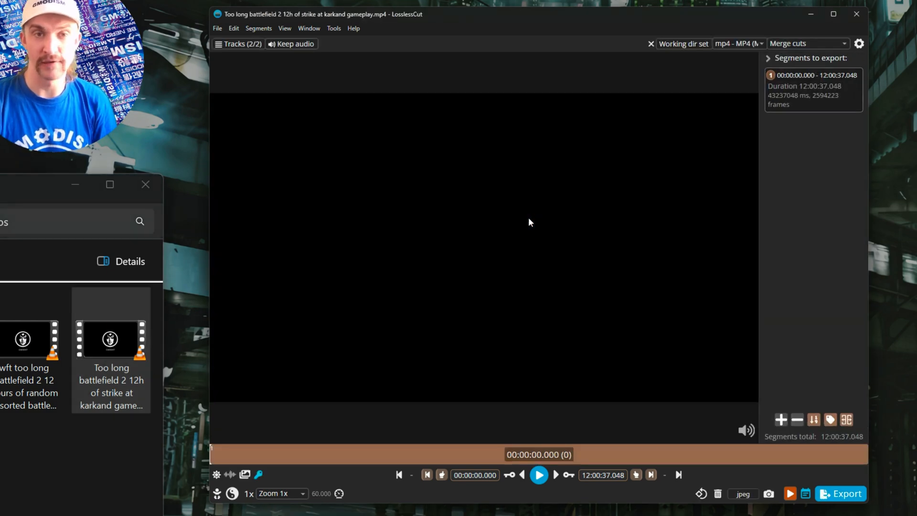
# - Load the 12-hour Battlefield 2 gameplay MP4 and split it around the 1h22m mark
pyautogui.click(538, 475)
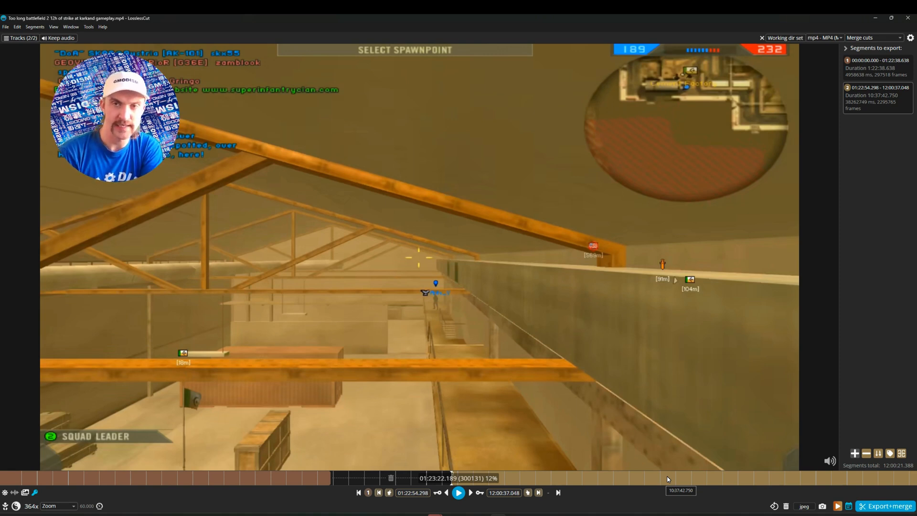
# - Play the video toward the second unwanted stretch near 1h24m and pause there
pyautogui.click(458, 493)
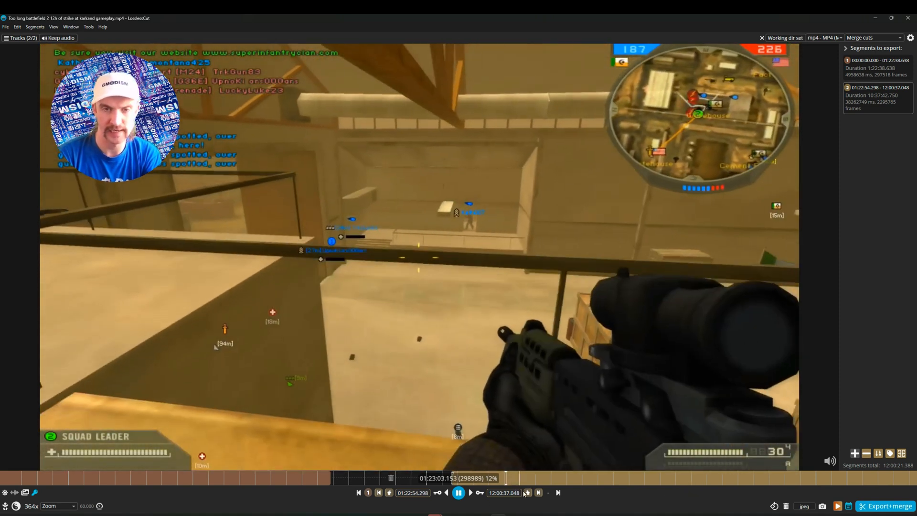
pyautogui.click(457, 493)
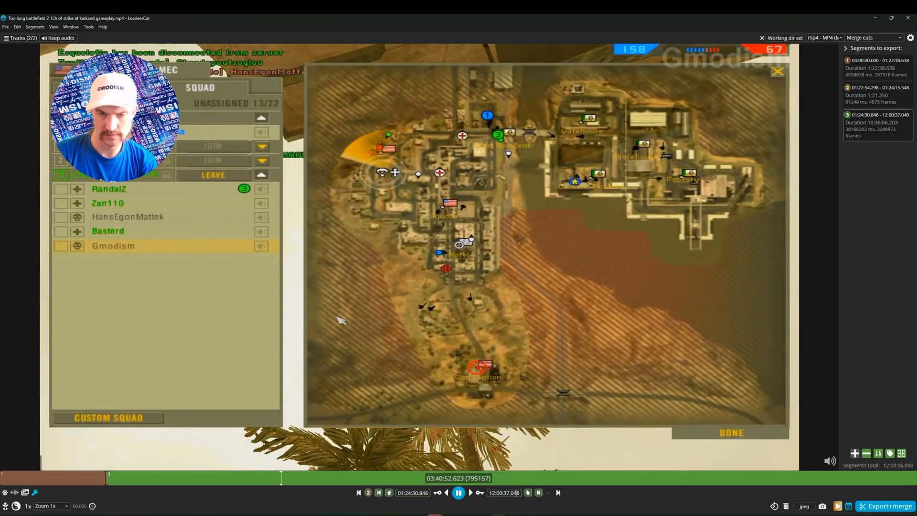
# - End segment 3 at 03:40:52.799 and start segment 4 at 03:41:10.740
pyautogui.click(459, 493)
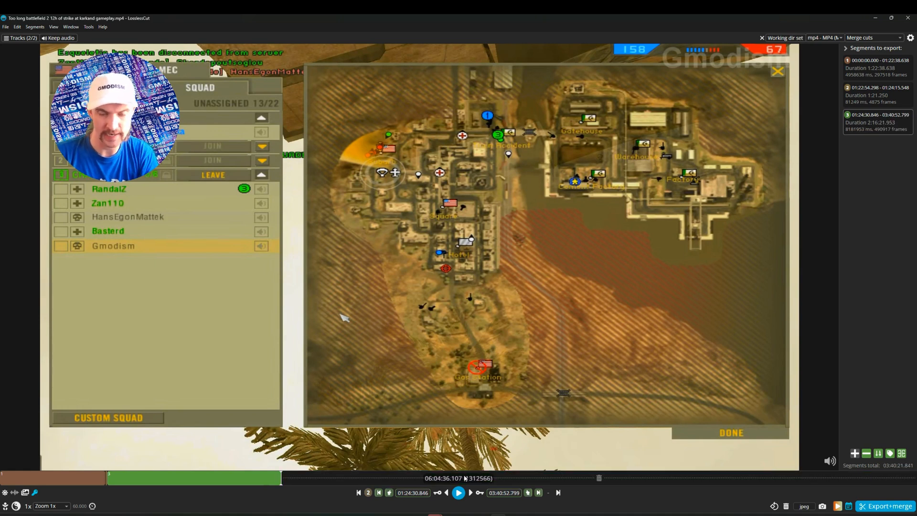
pyautogui.click(459, 493)
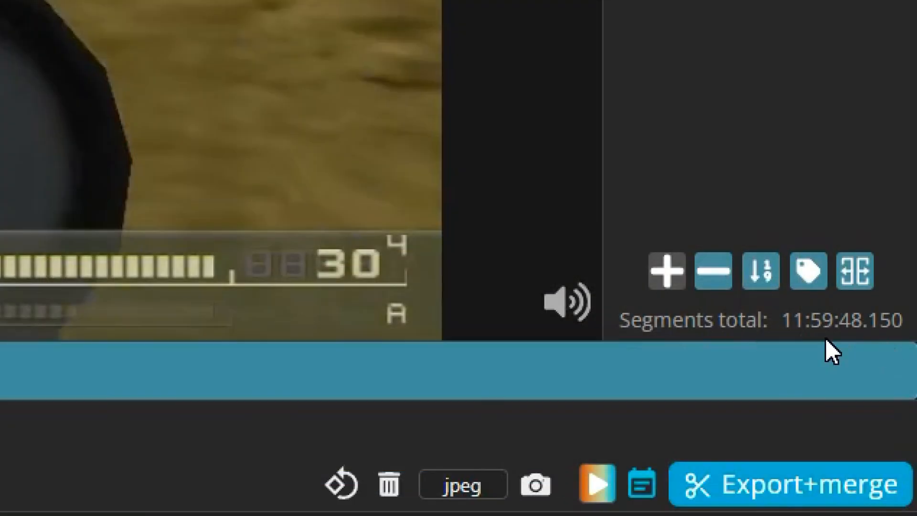
pyautogui.doubleClick(791, 320)
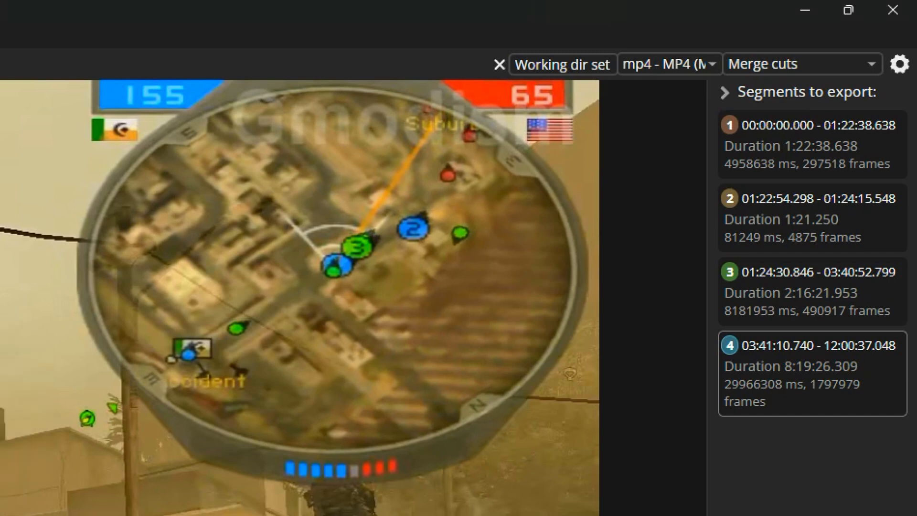
# - Switch the export mode from Separate files to Merge cuts for the four segments
pyautogui.click(667, 64)
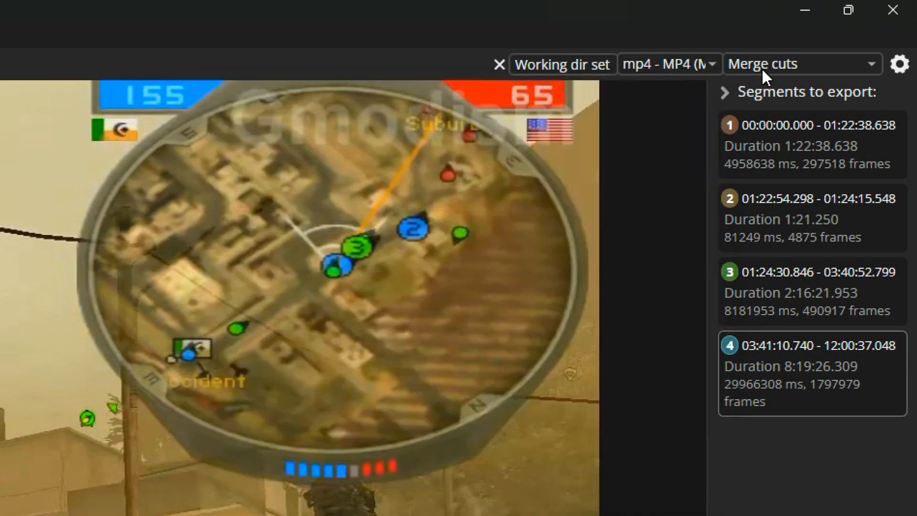
pyautogui.click(802, 64)
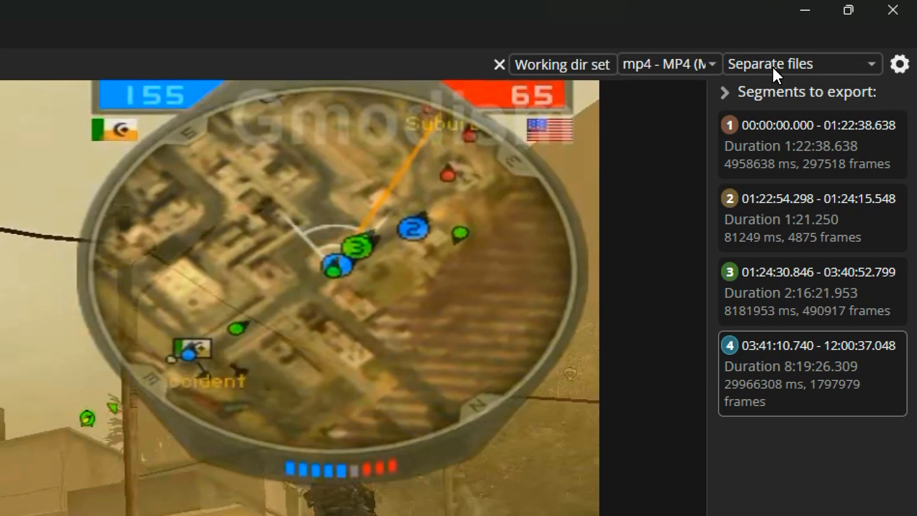
pyautogui.moveTo(812, 79)
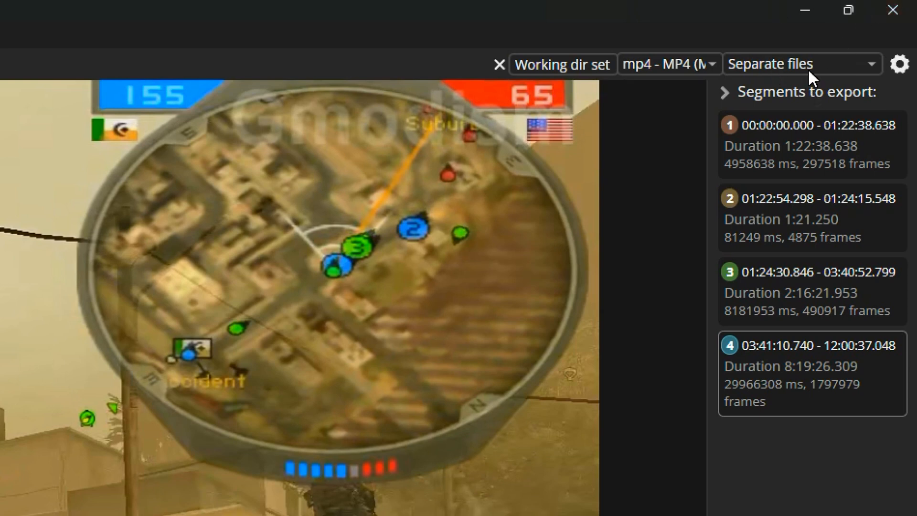
pyautogui.moveTo(813, 77)
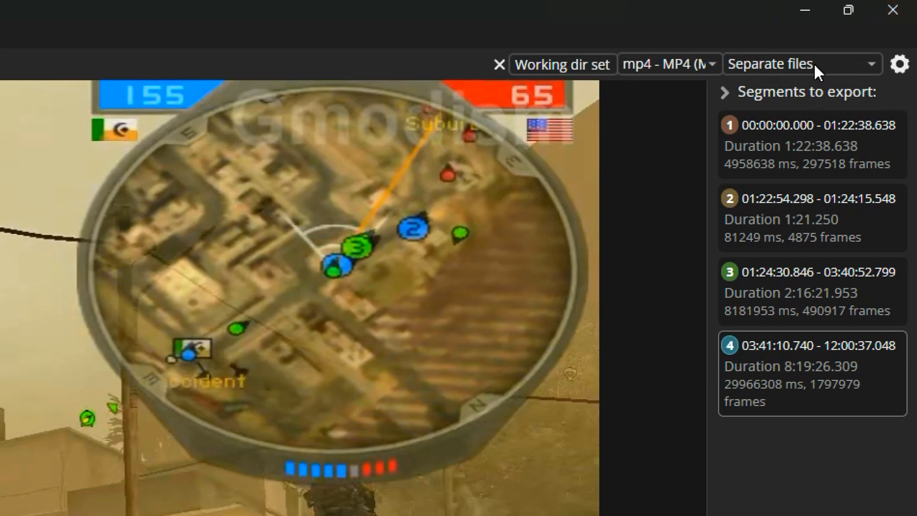
pyautogui.click(802, 64)
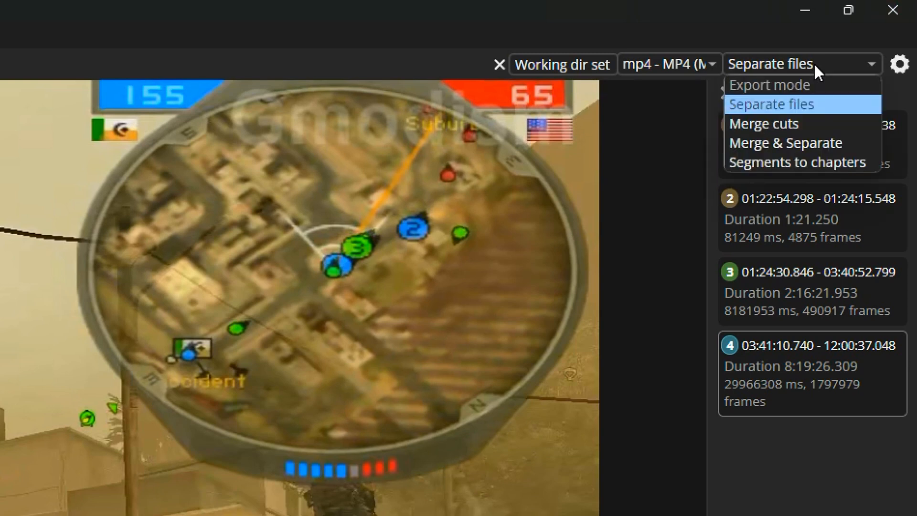
pyautogui.moveTo(762, 124)
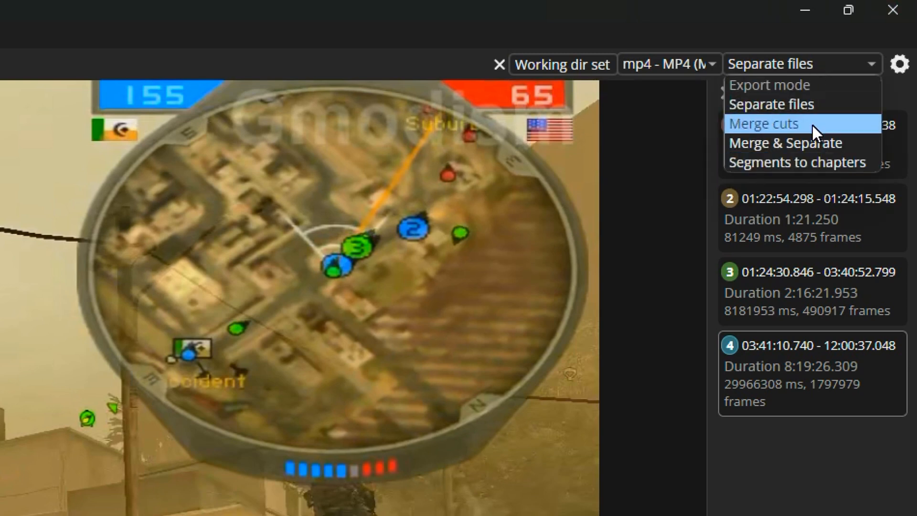
pyautogui.click(762, 123)
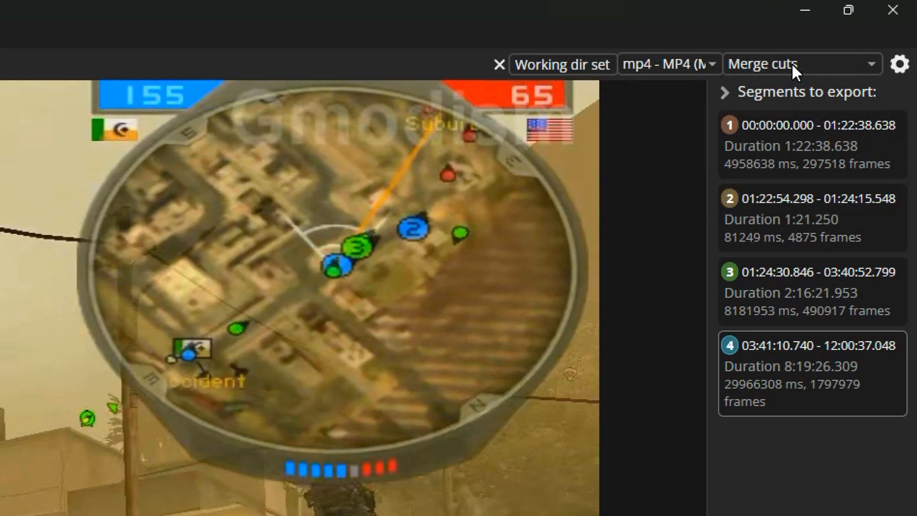
pyautogui.click(801, 64)
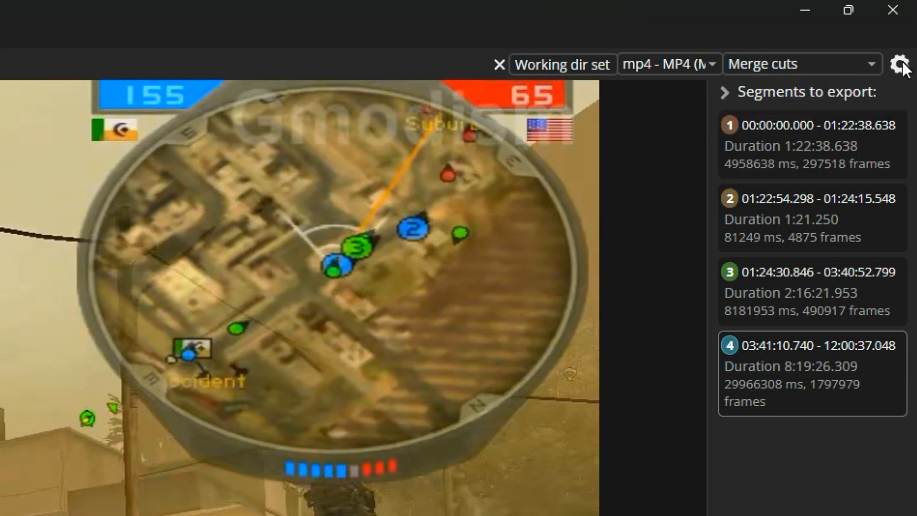
pyautogui.moveTo(906, 69)
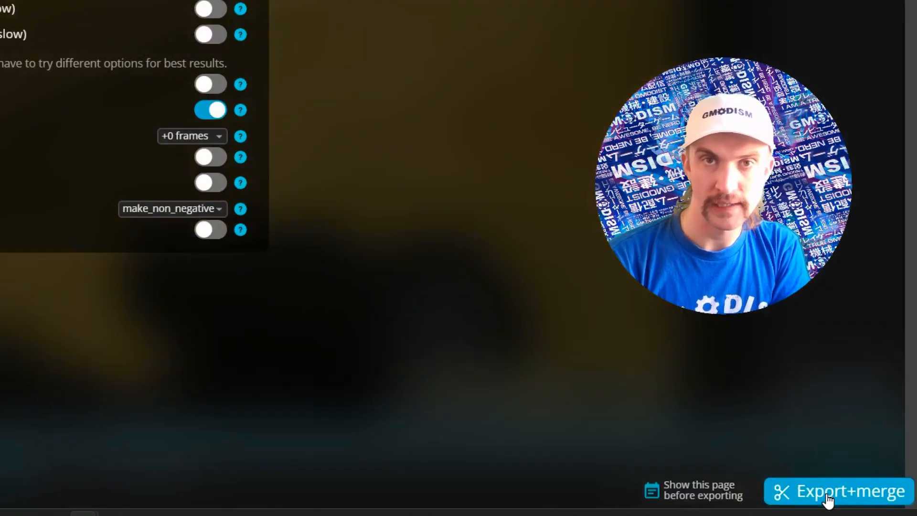
# - Turn off 'Overwrite existing files' and read the Smart cut and Keyframe cut mode help
pyautogui.click(850, 490)
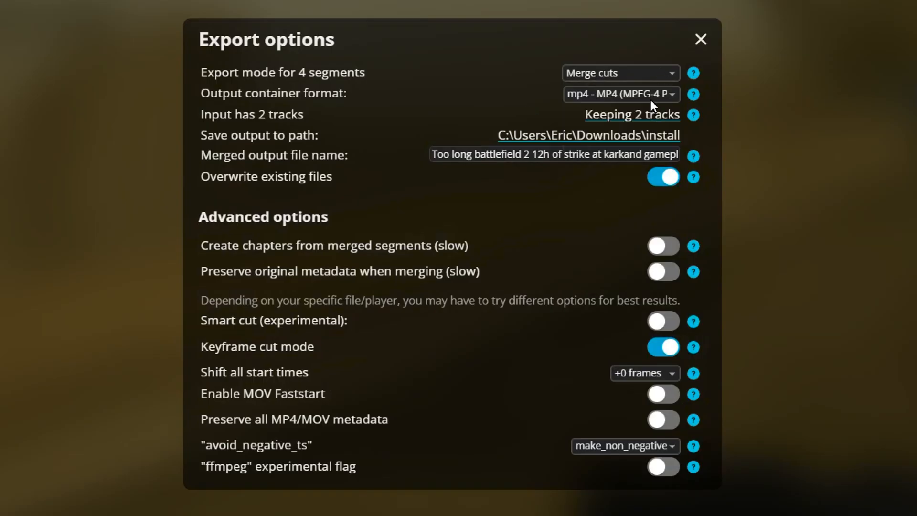
pyautogui.moveTo(653, 104)
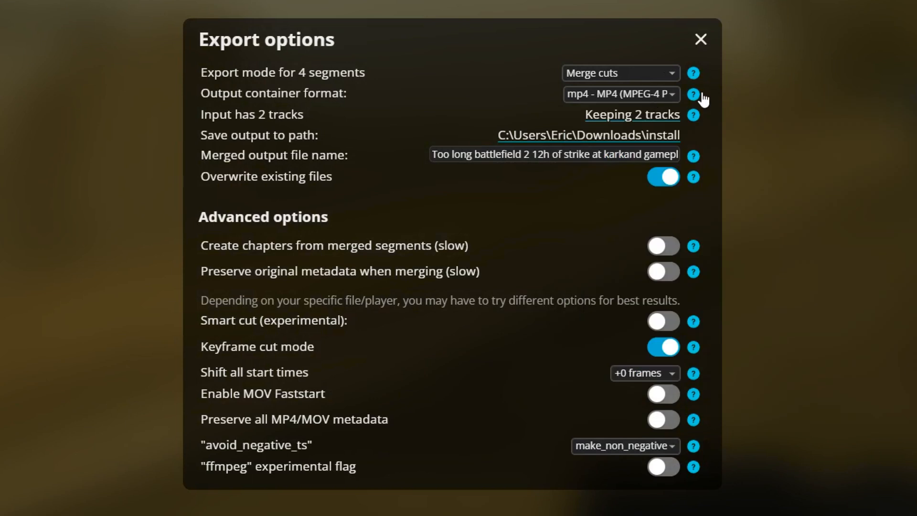
pyautogui.moveTo(694, 94)
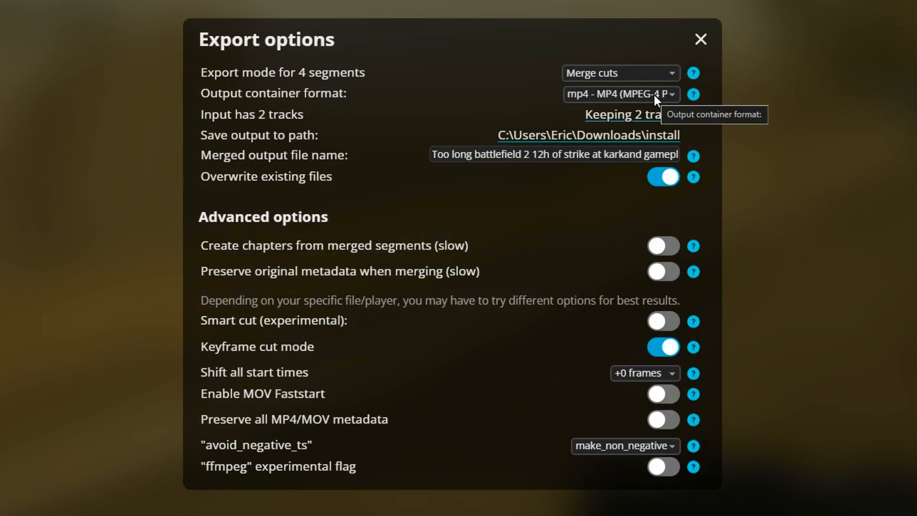
pyautogui.moveTo(655, 116)
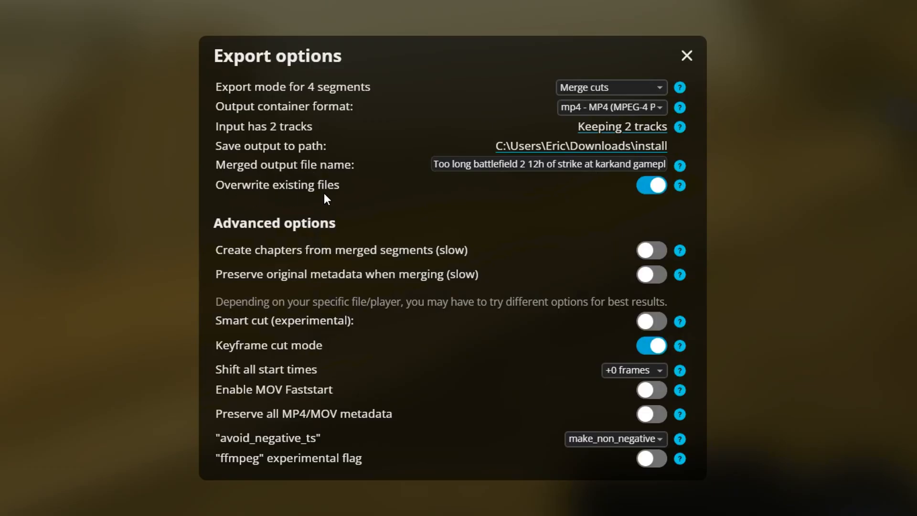
pyautogui.moveTo(654, 196)
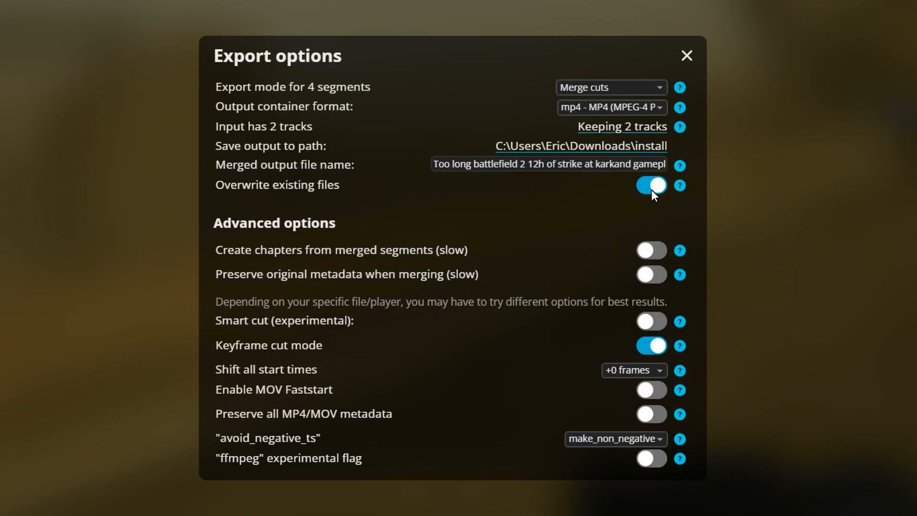
pyautogui.click(651, 185)
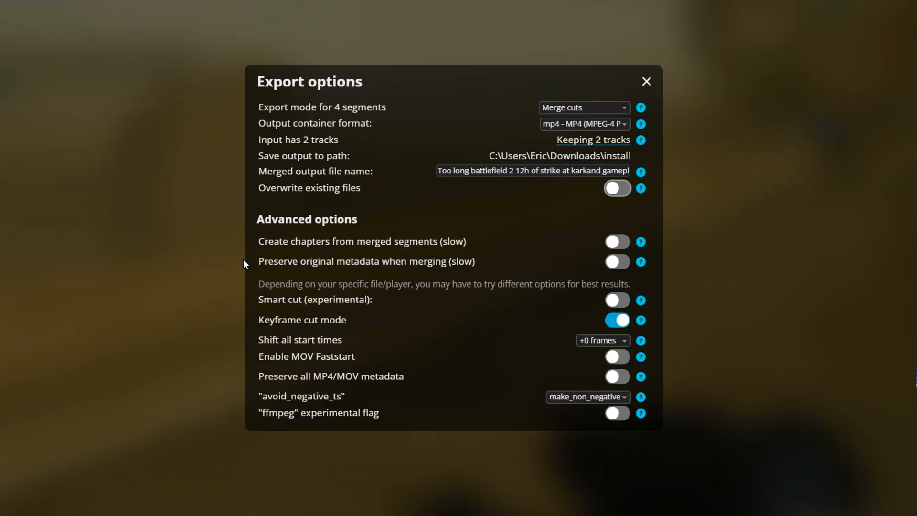
pyautogui.moveTo(616, 242)
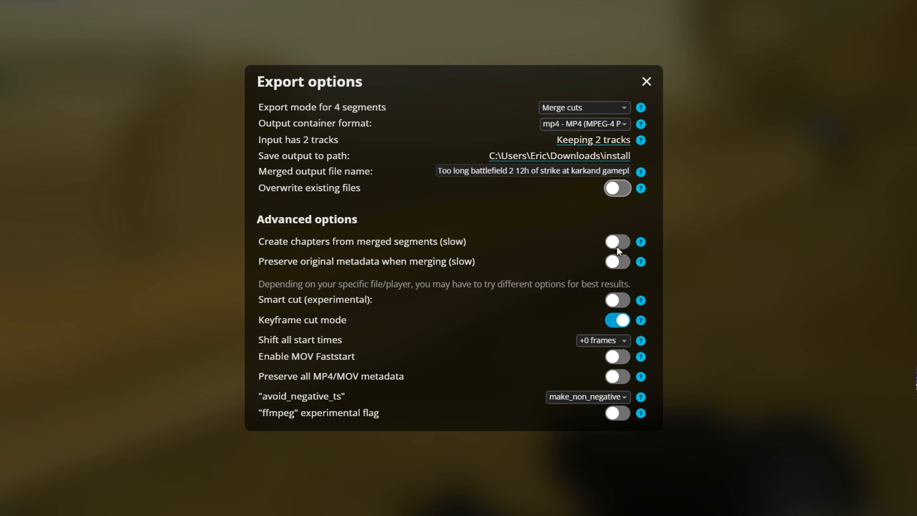
pyautogui.moveTo(616, 259)
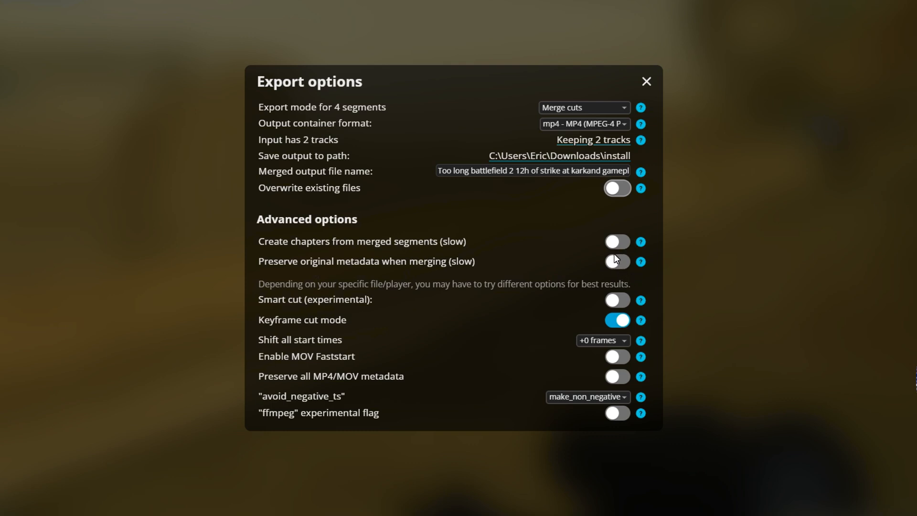
pyautogui.moveTo(629, 260)
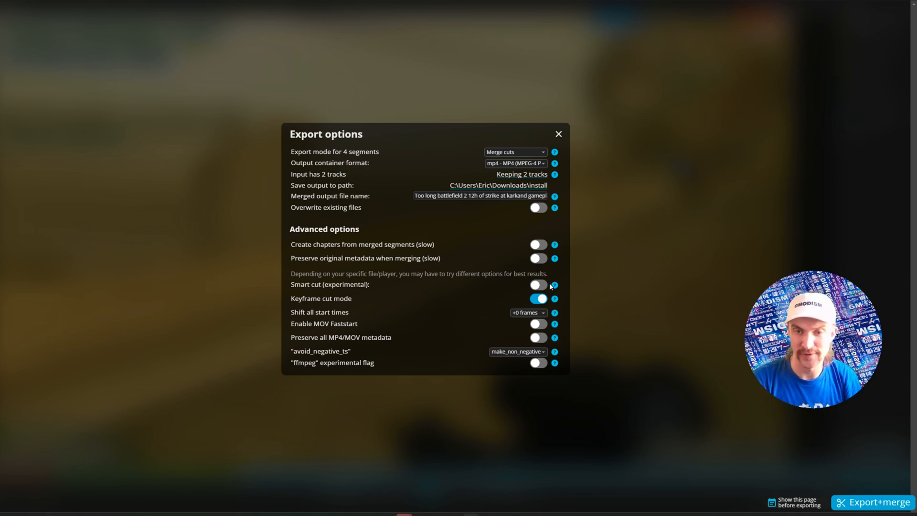
pyautogui.click(554, 285)
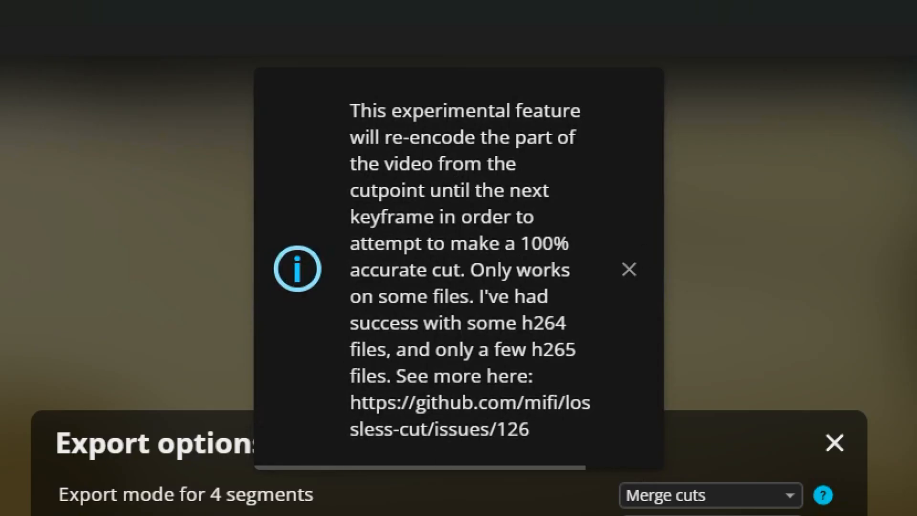
pyautogui.click(629, 270)
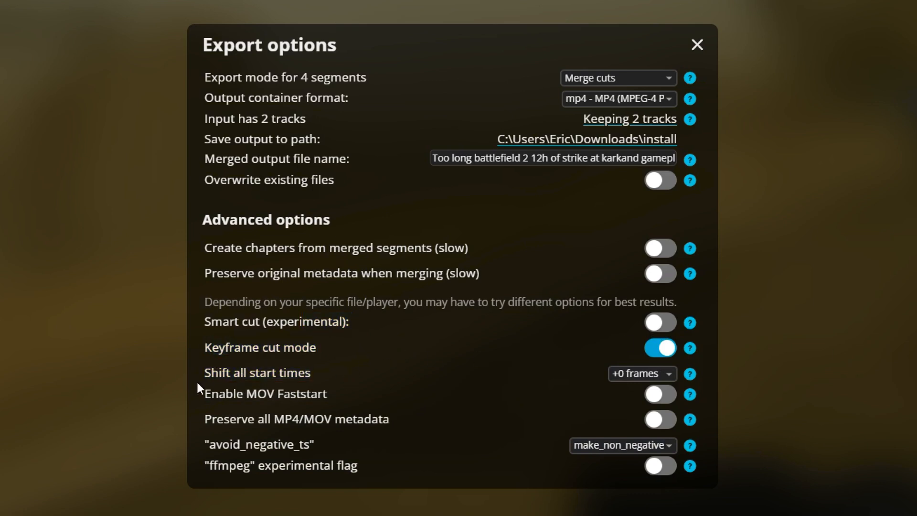
pyautogui.moveTo(661, 374)
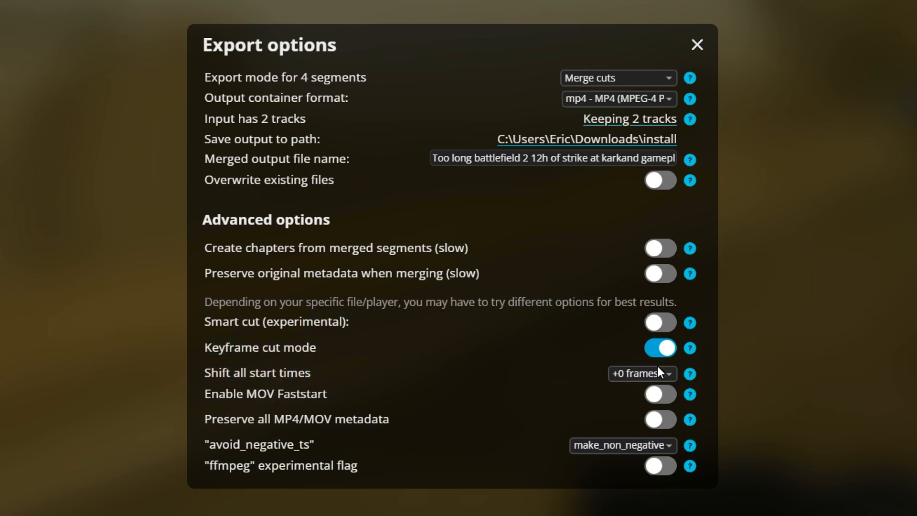
pyautogui.moveTo(695, 350)
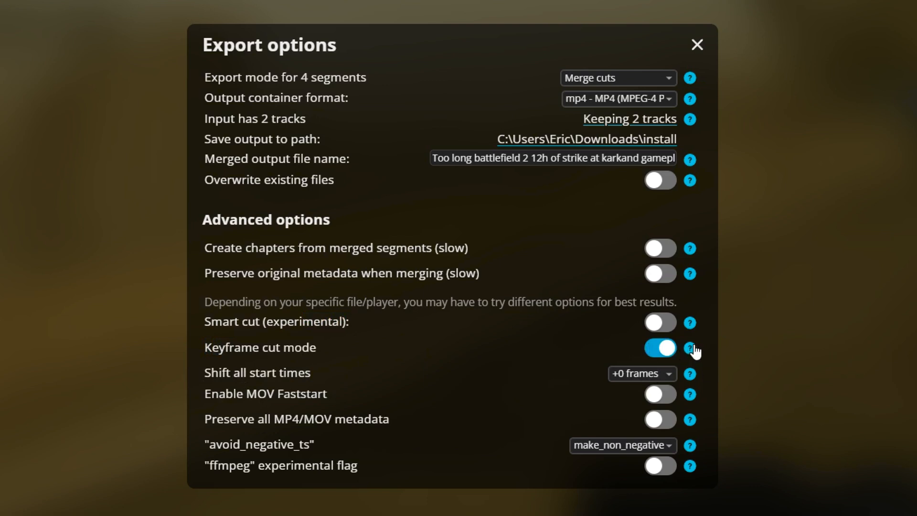
pyautogui.click(690, 348)
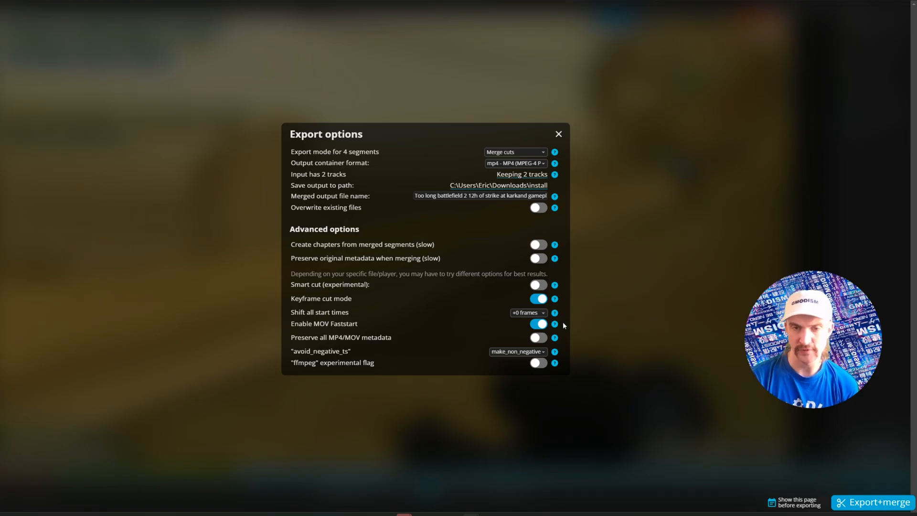
pyautogui.moveTo(555, 324)
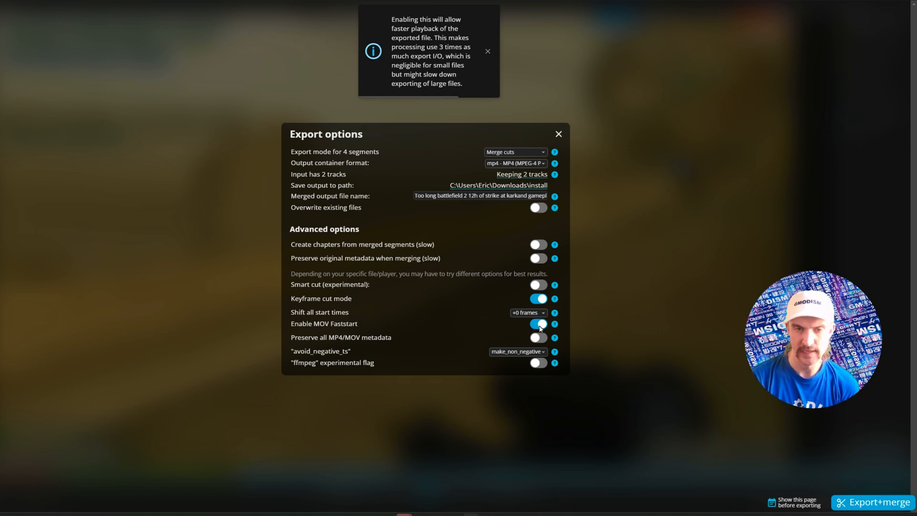
# - Turn MOV Faststart back off and set avoid_negative_ts to make_non_negative
pyautogui.click(536, 324)
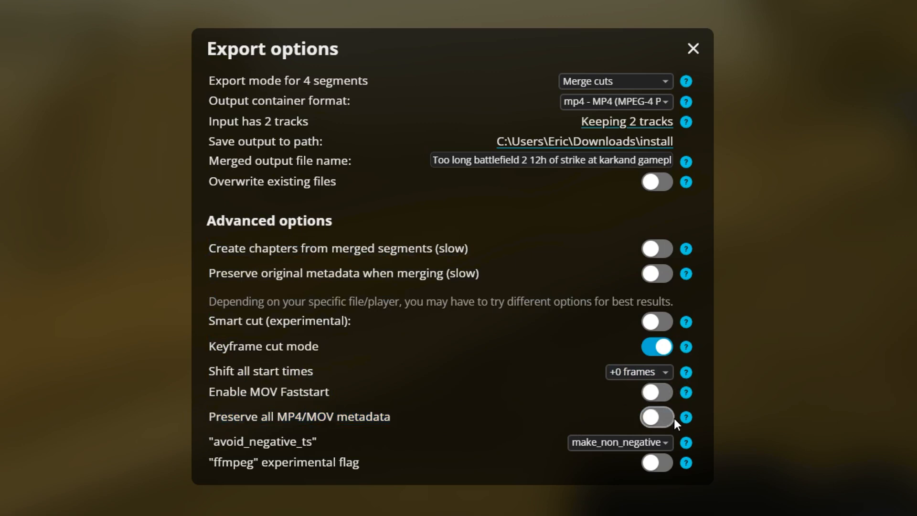
pyautogui.moveTo(564, 436)
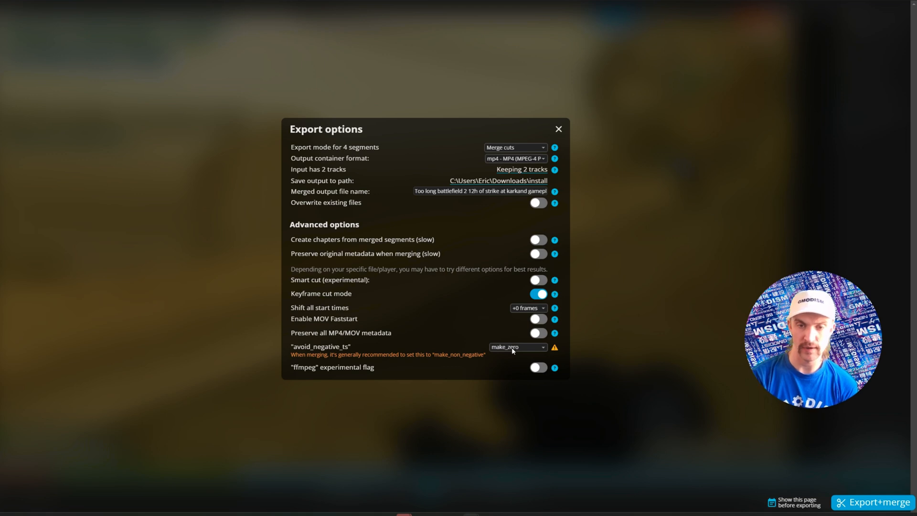
pyautogui.moveTo(503, 353)
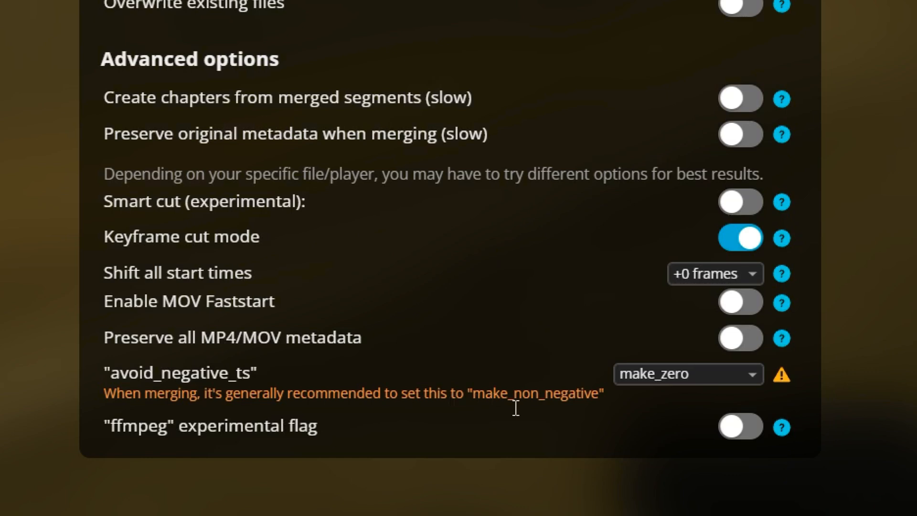
pyautogui.click(687, 374)
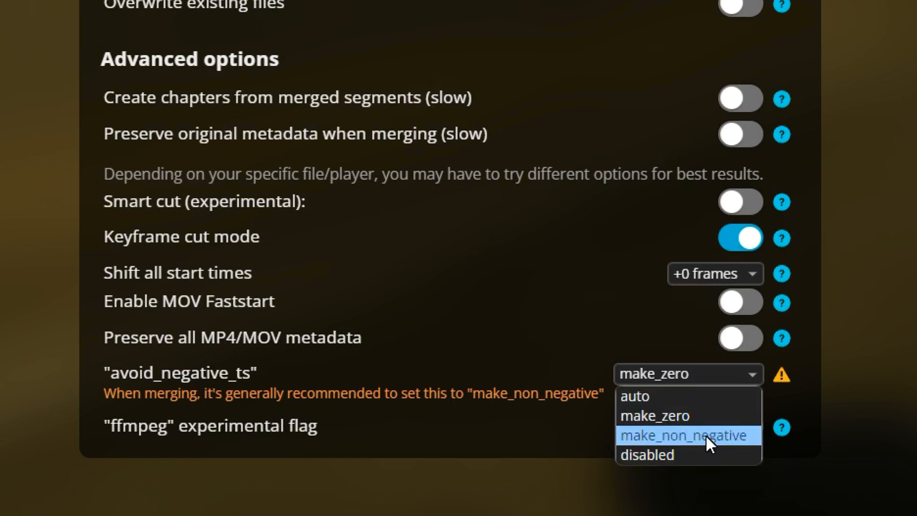
pyautogui.click(687, 435)
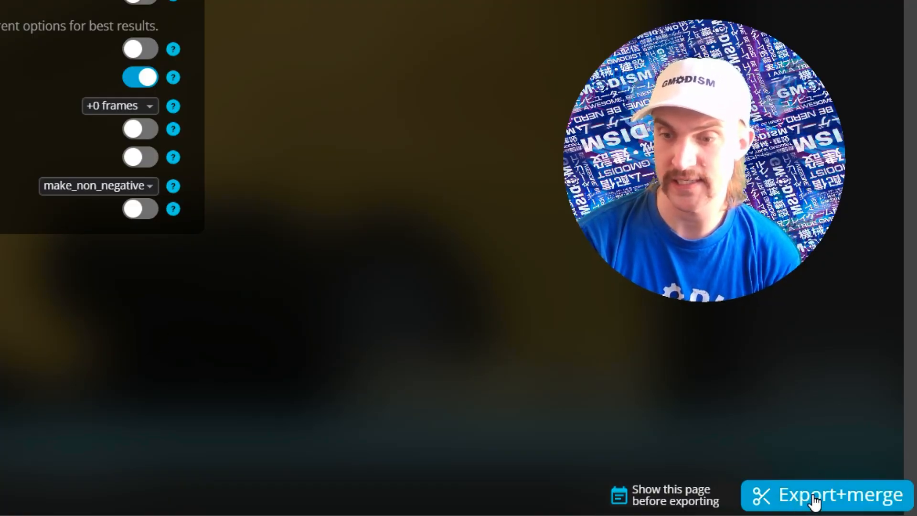
# - Run Export+merge so the four segments and a merged MP4 land in the install folder
pyautogui.click(825, 494)
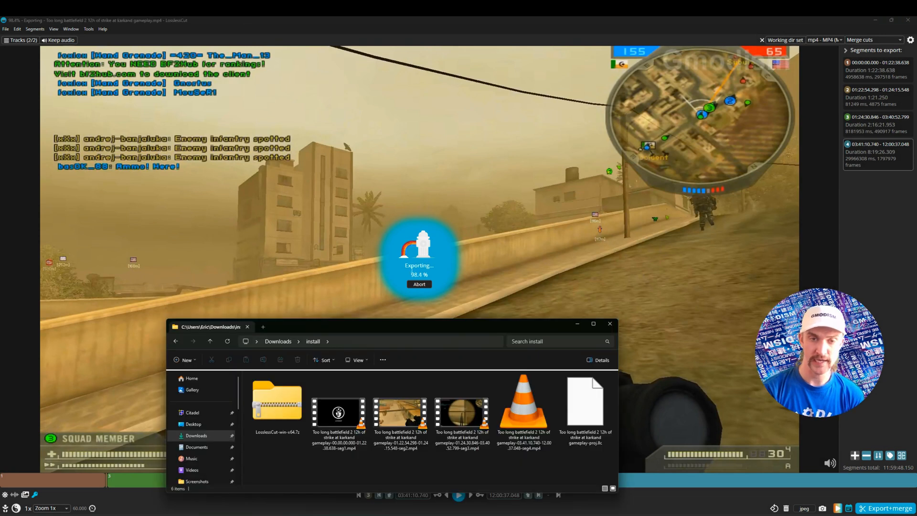
pyautogui.click(401, 412)
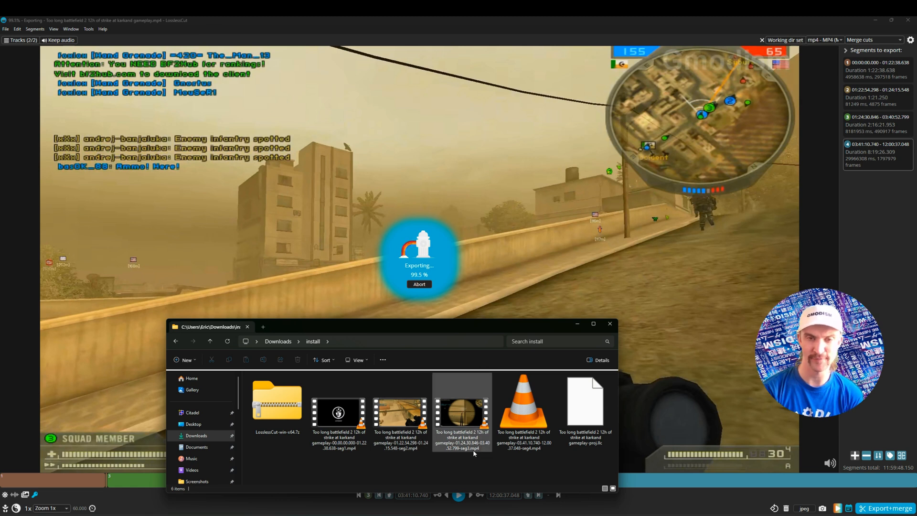
pyautogui.moveTo(462, 416)
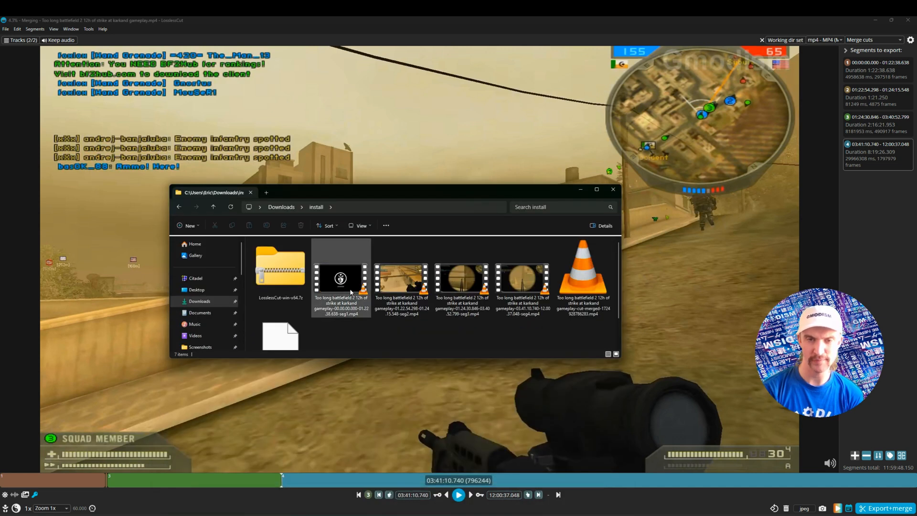
pyautogui.click(523, 278)
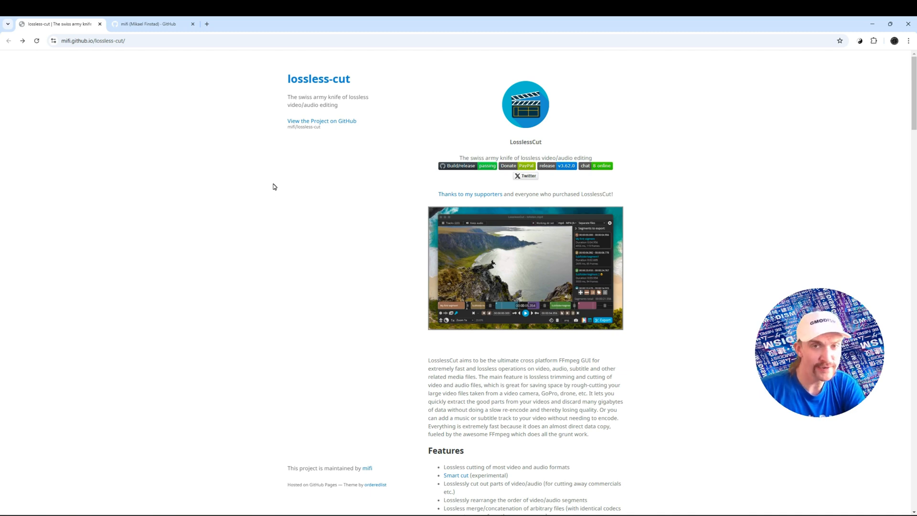
pyautogui.moveTo(515, 169)
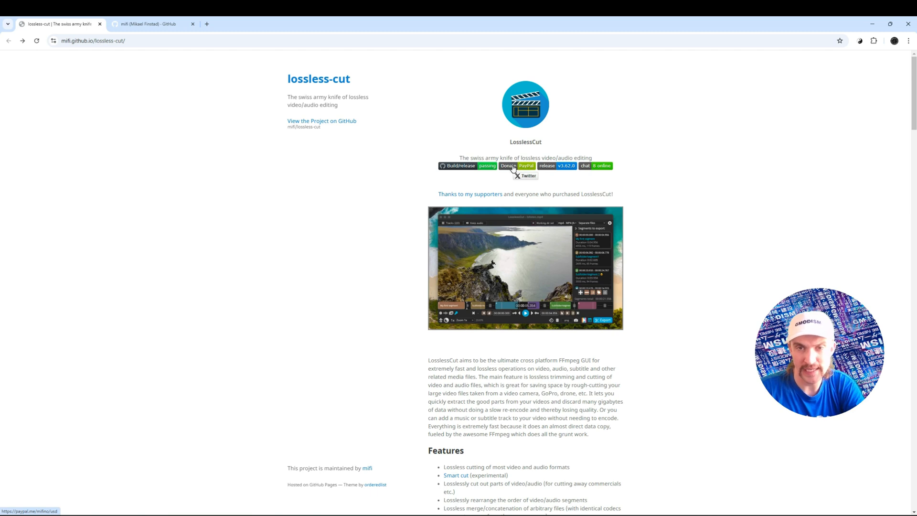
# - Move from the lossless-cut project page to the developer's GitHub profile
pyautogui.click(146, 24)
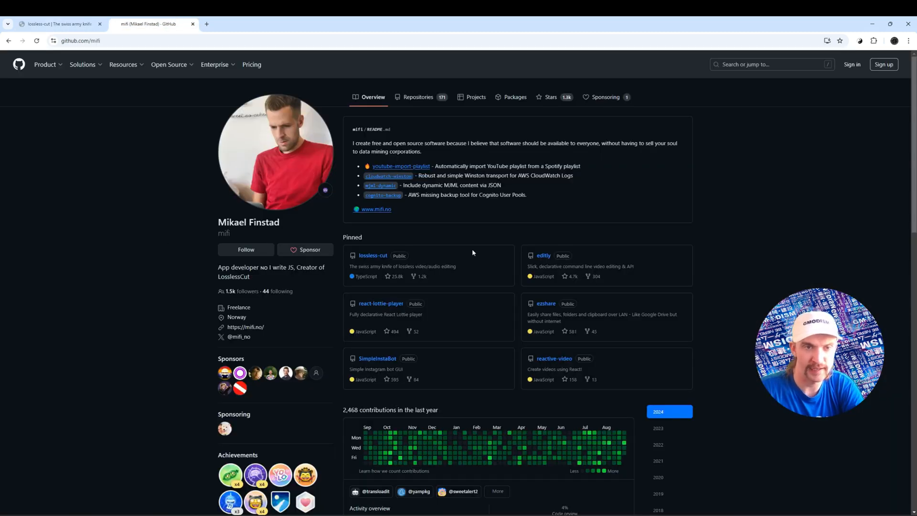
pyautogui.click(56, 24)
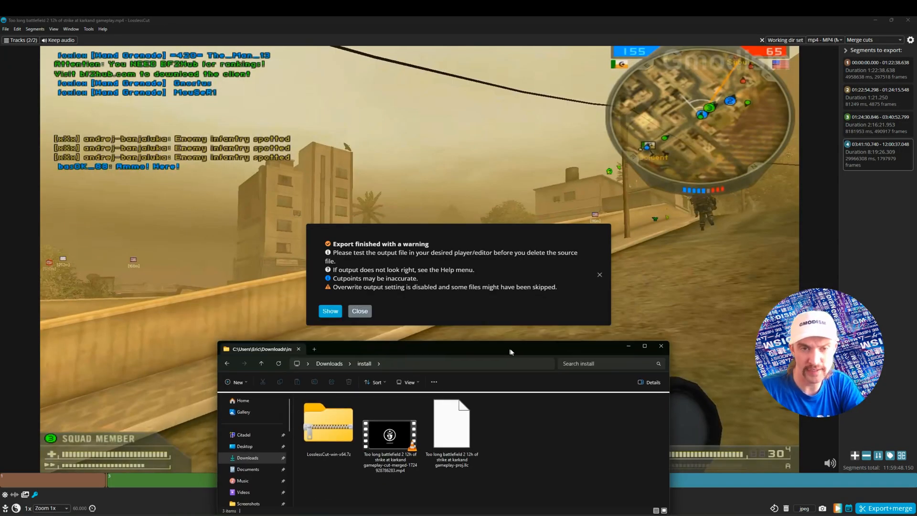
# - Dismiss the 'Export finished with a warning' notice, leaving the merged 47.3 GB, 11:59:51 MP4
pyautogui.click(359, 310)
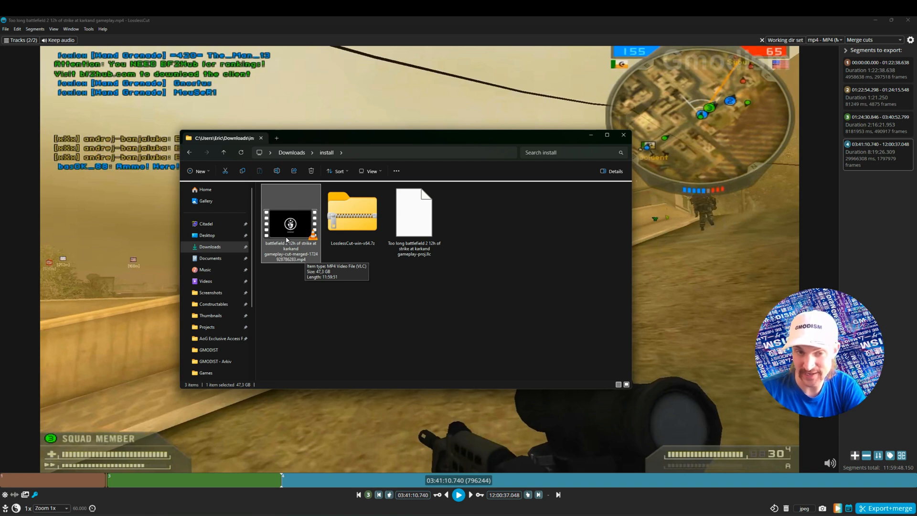
pyautogui.moveTo(369, 237)
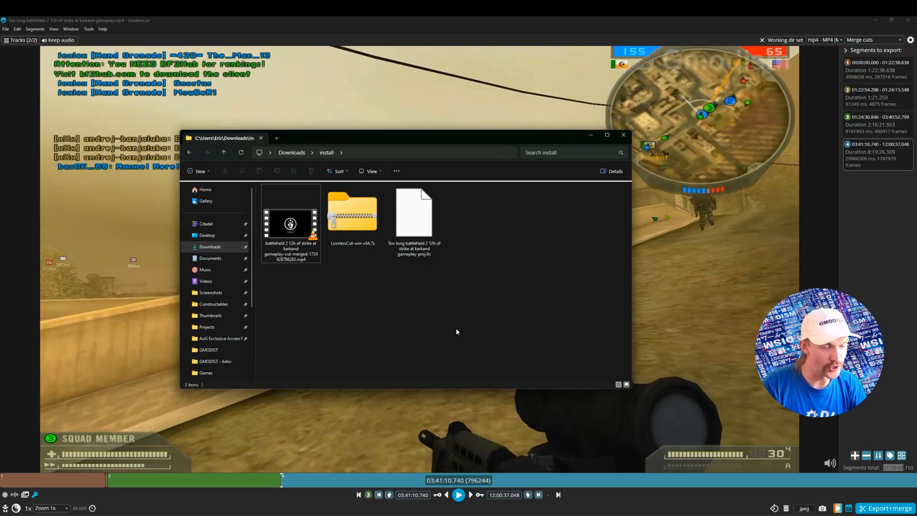
pyautogui.rightClick(291, 224)
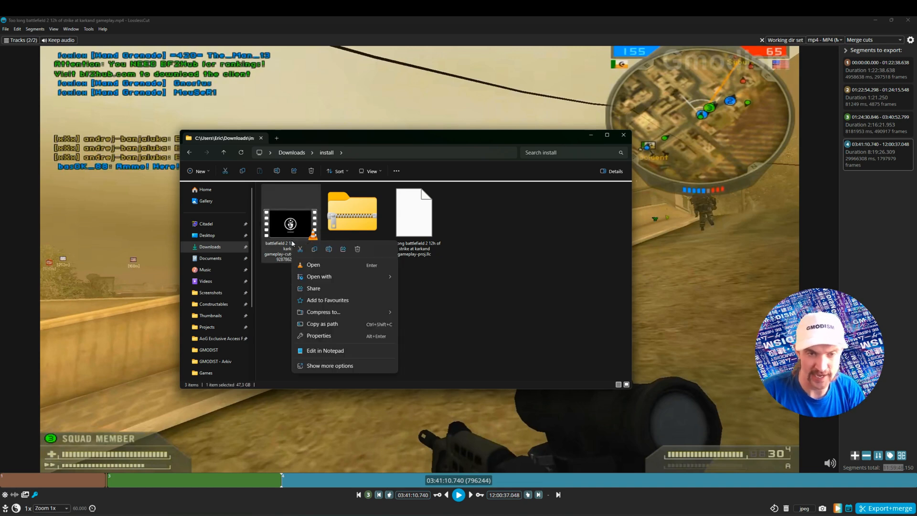
pyautogui.click(319, 335)
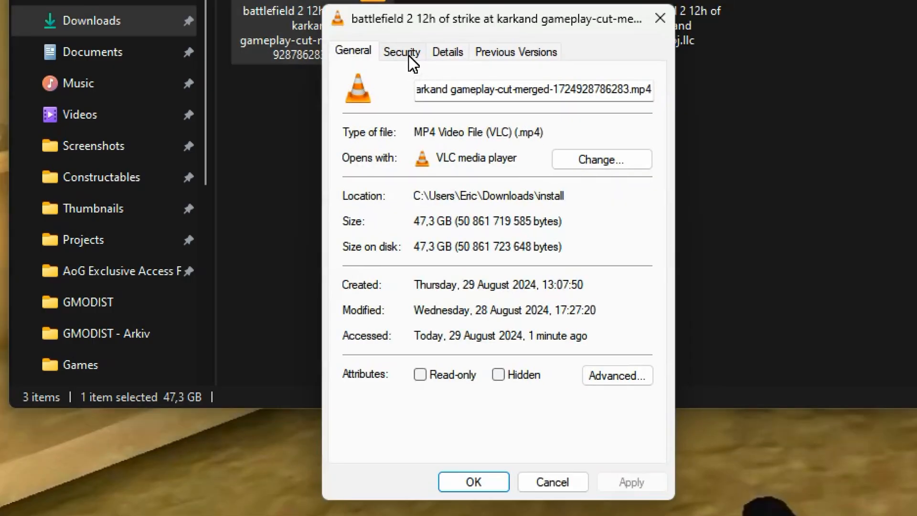
pyautogui.click(448, 52)
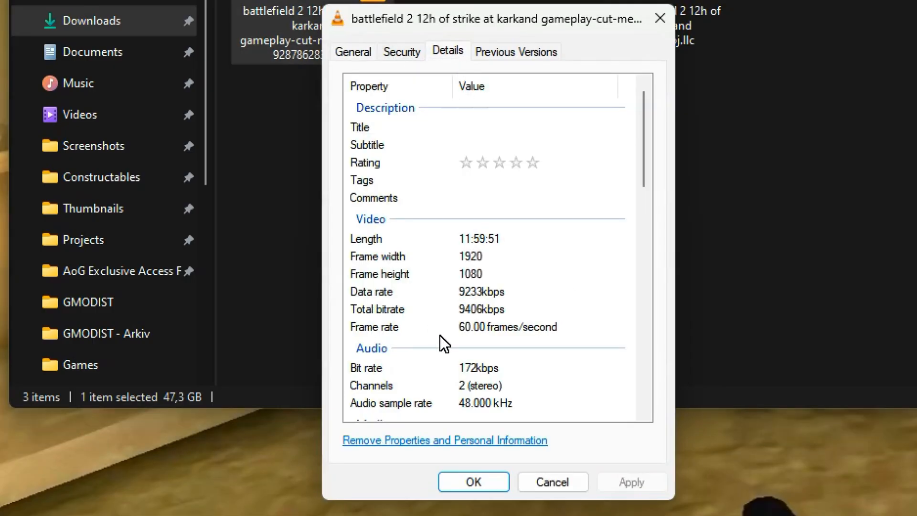
pyautogui.click(379, 273)
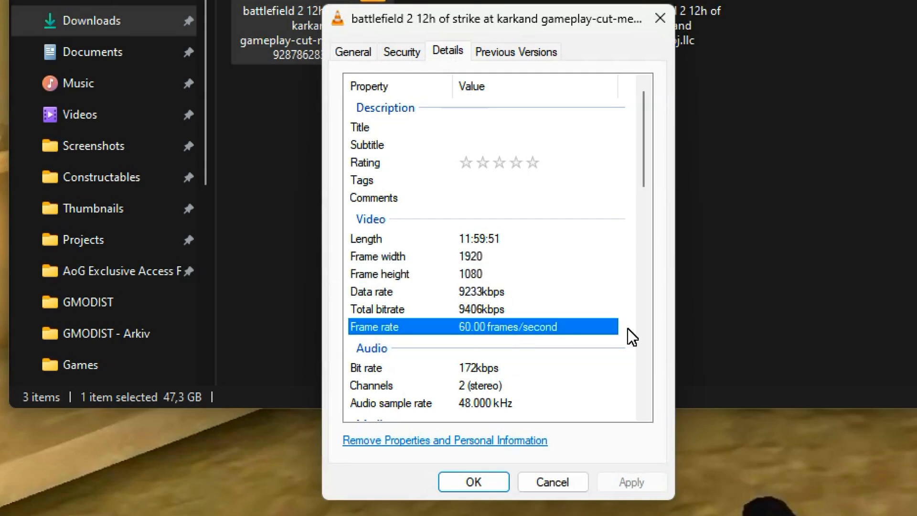
pyautogui.moveTo(488, 414)
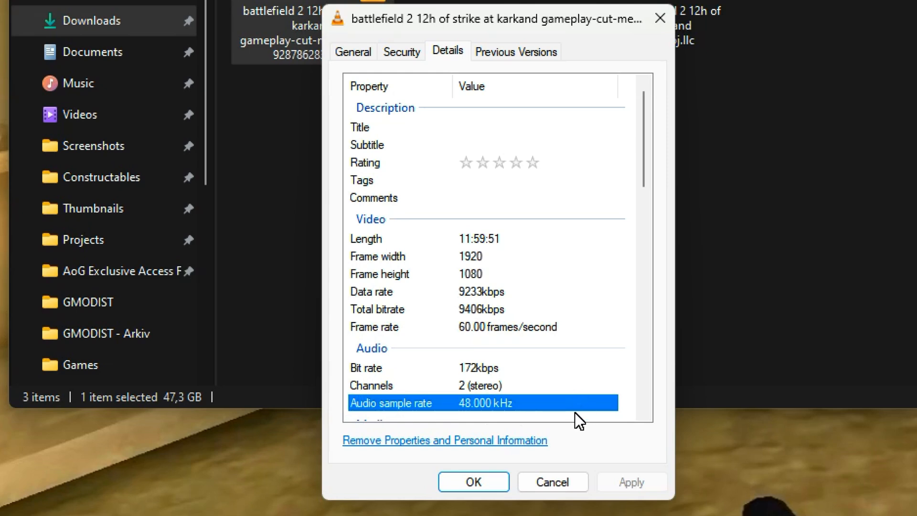
pyautogui.moveTo(661, 18)
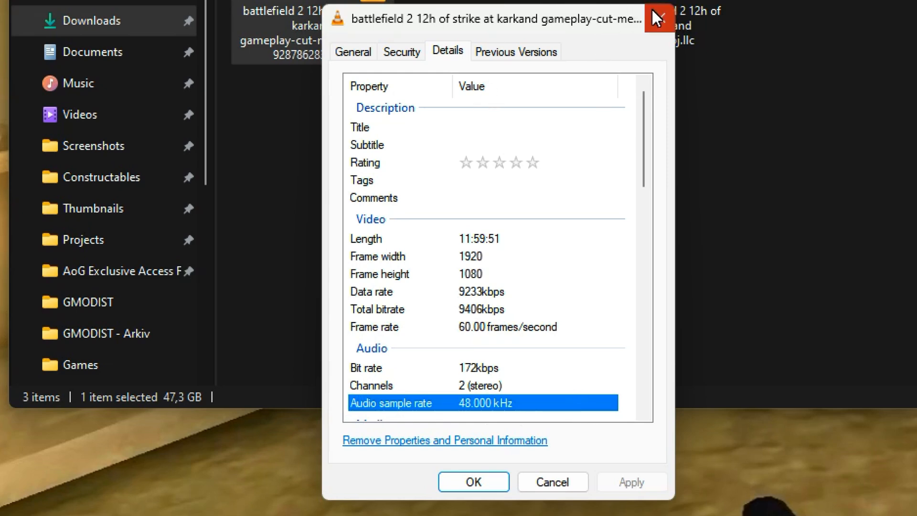
pyautogui.click(659, 19)
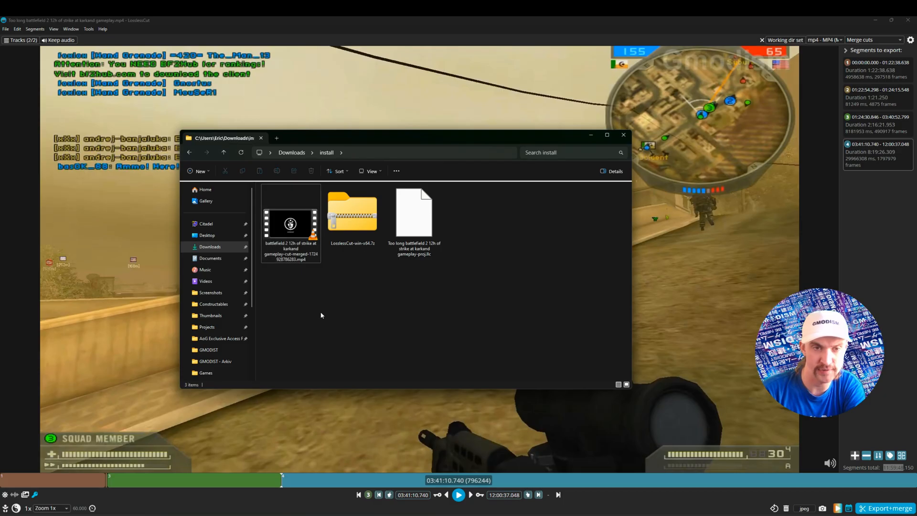
pyautogui.click(290, 224)
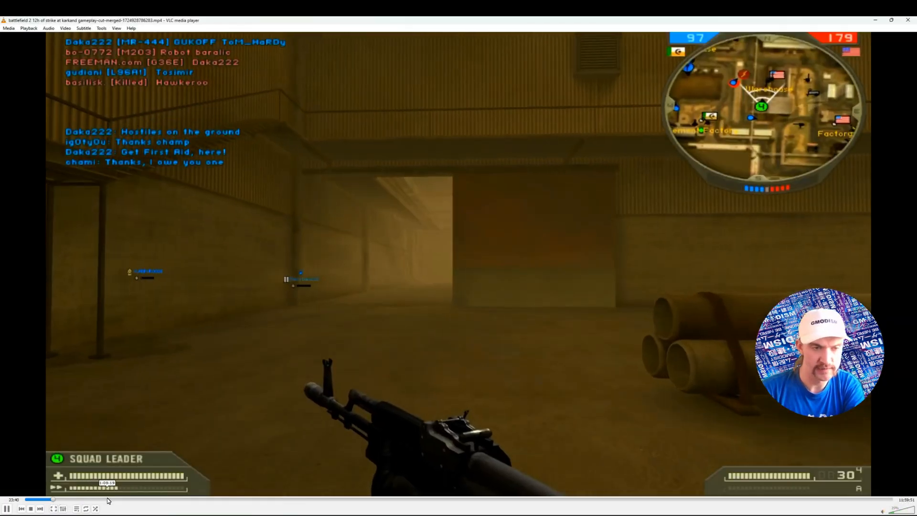
# - Spot-check the merged video in VLC at several points around the 1h22m cut
pyautogui.click(311, 499)
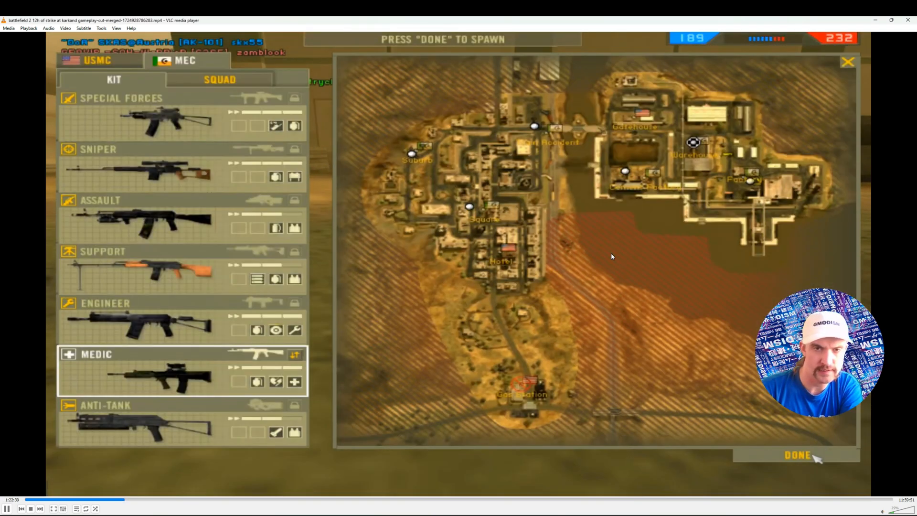
pyautogui.click(797, 455)
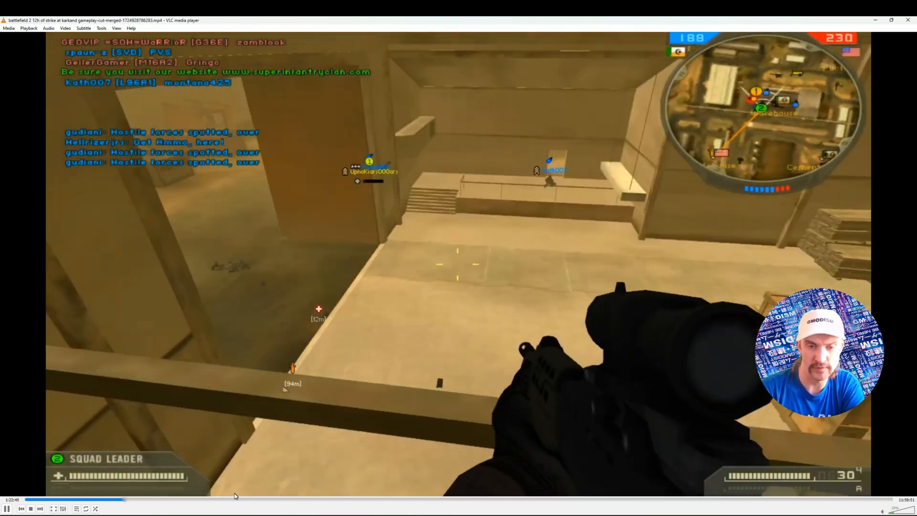
pyautogui.click(137, 500)
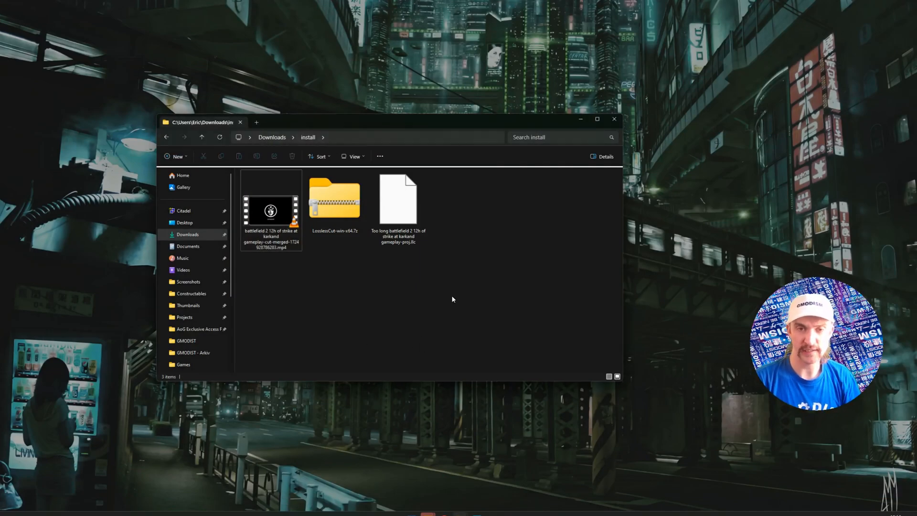
# - Delete the .llc project file and LosslessCut .7z archive, leaving only the merged MP4
pyautogui.click(398, 199)
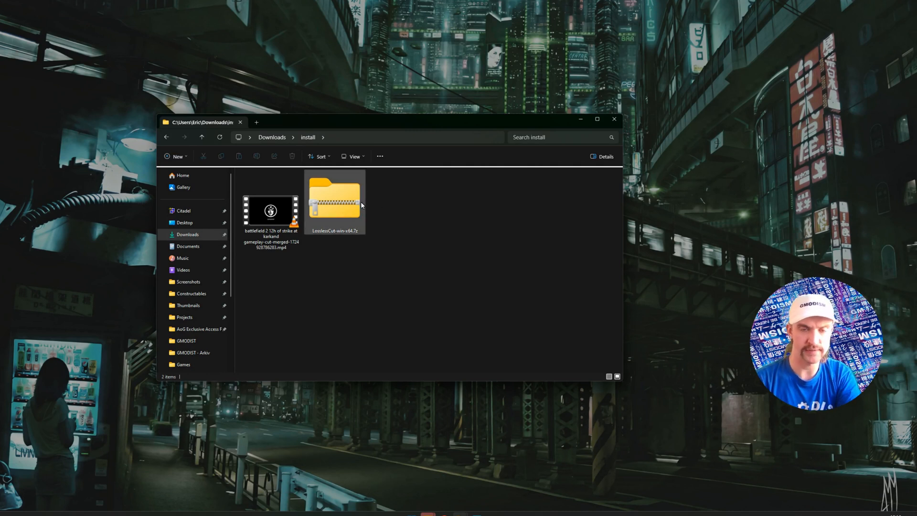
pyautogui.click(335, 202)
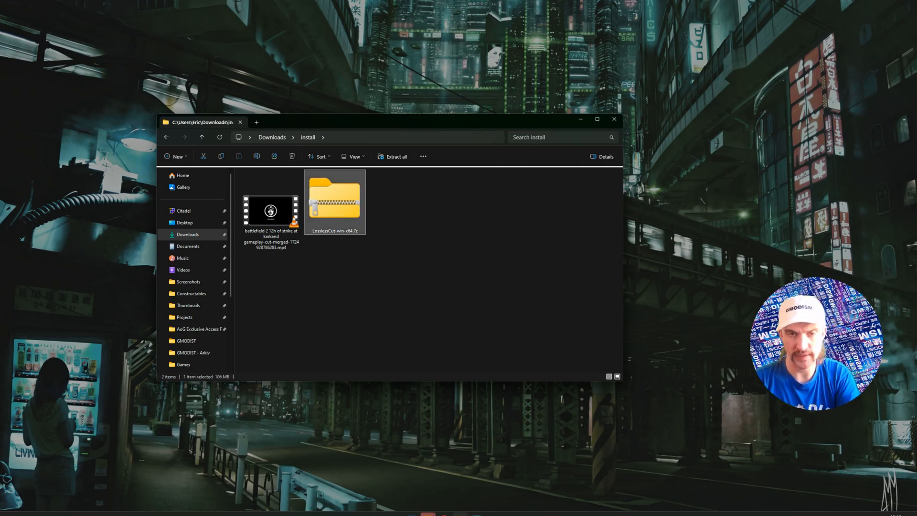
pyautogui.click(292, 156)
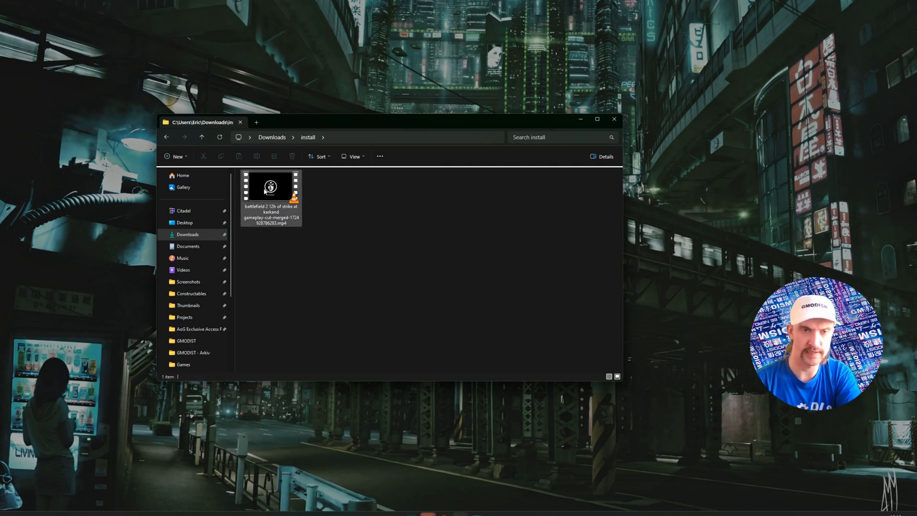
pyautogui.click(270, 190)
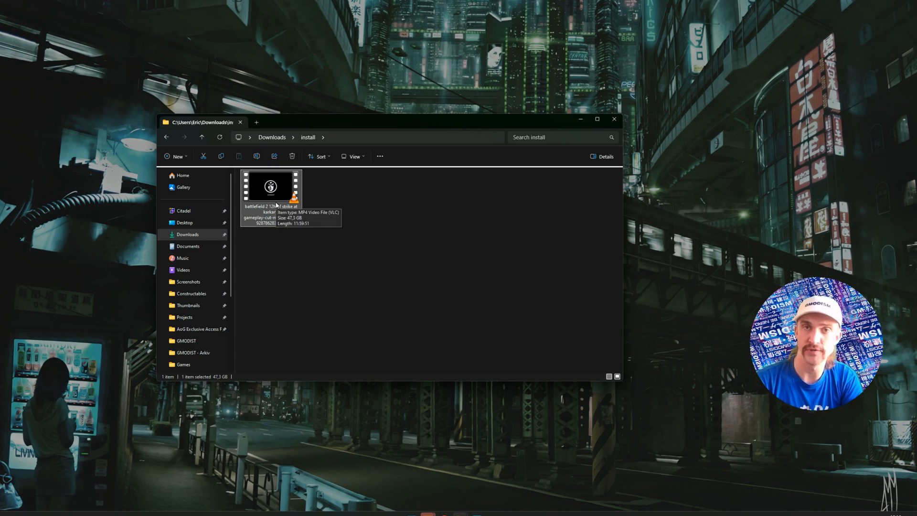